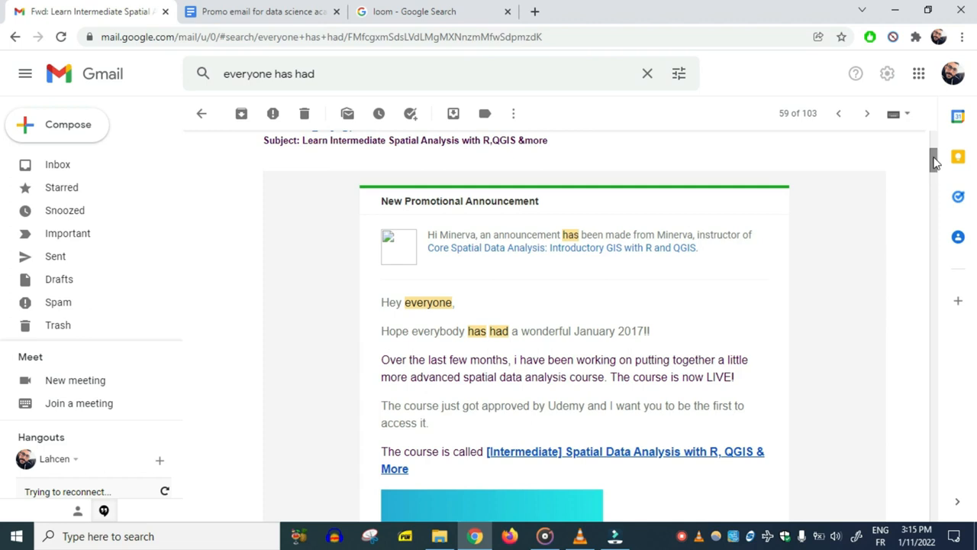
# Step: Read through the Udemy course-launch announcement email in Gmail to its end
pyautogui.scroll(-3)
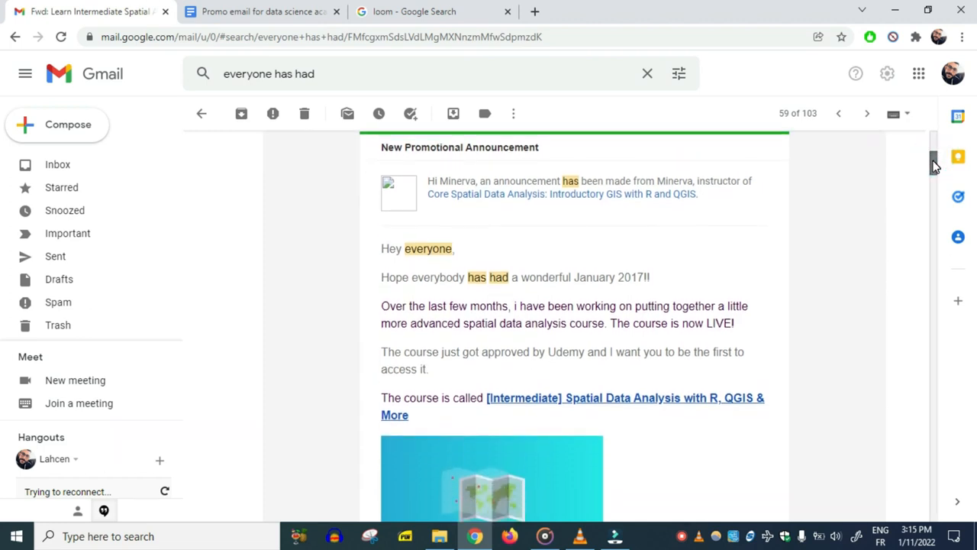
pyautogui.scroll(-3)
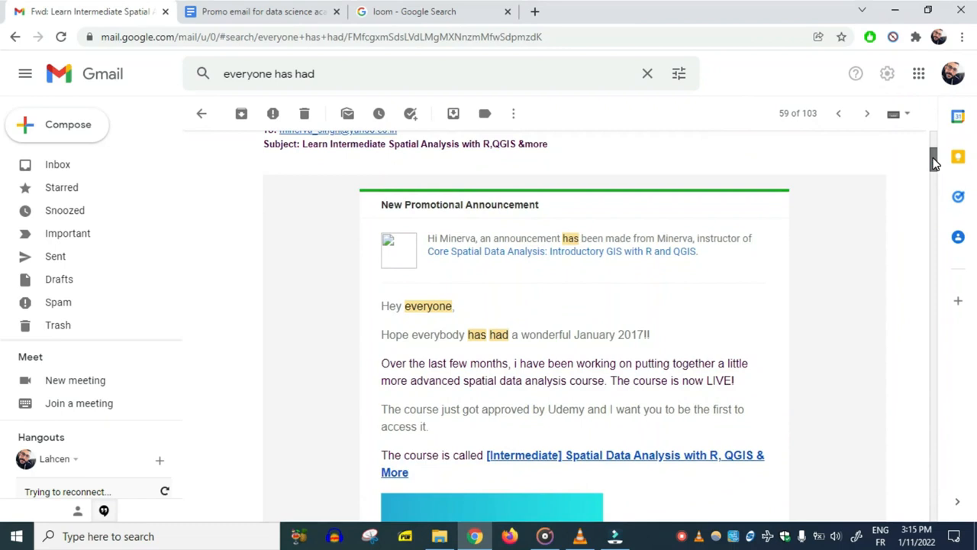
pyautogui.scroll(-3)
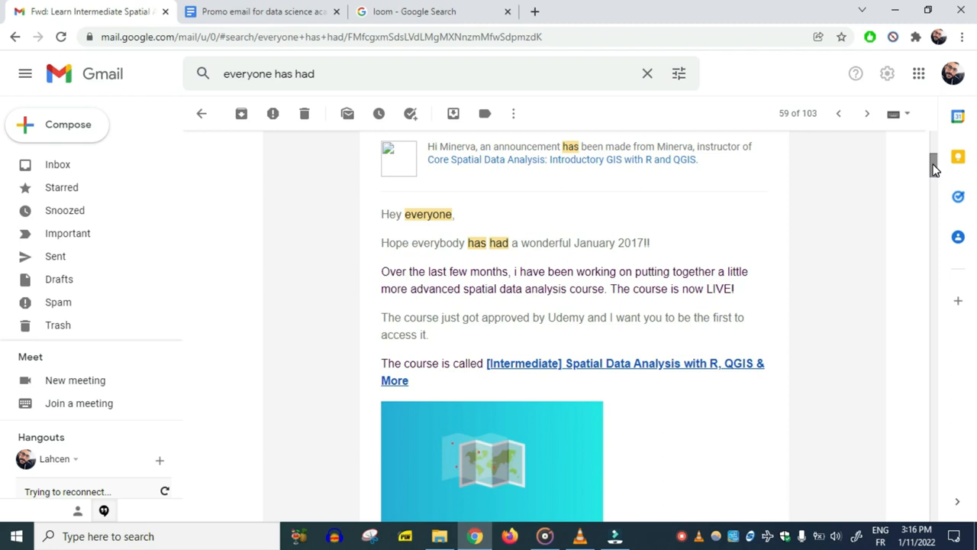
pyautogui.scroll(-3)
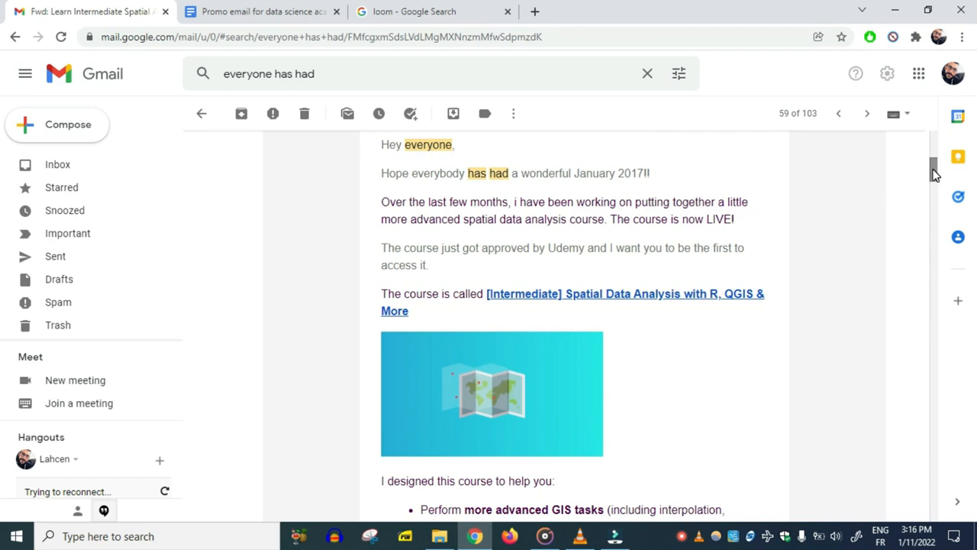
pyautogui.scroll(-3)
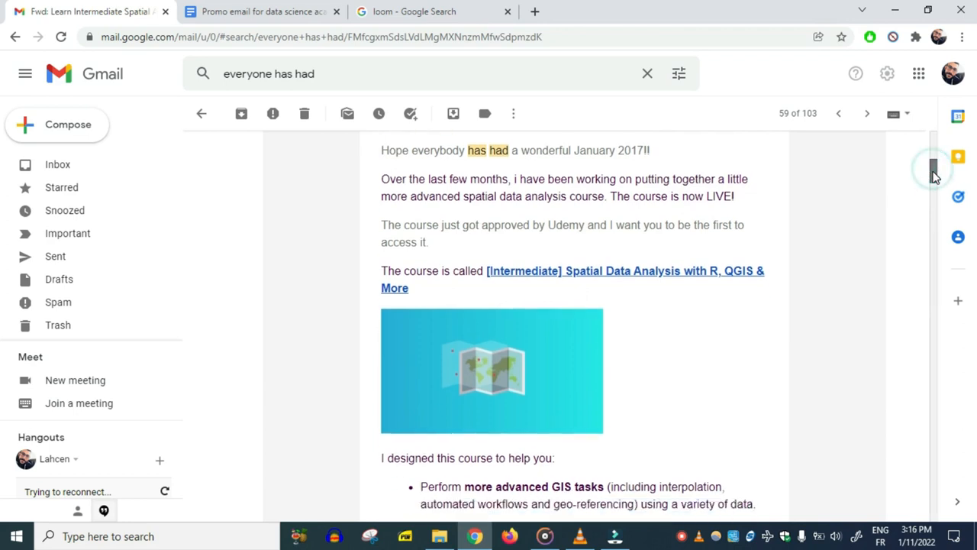
pyautogui.scroll(-3)
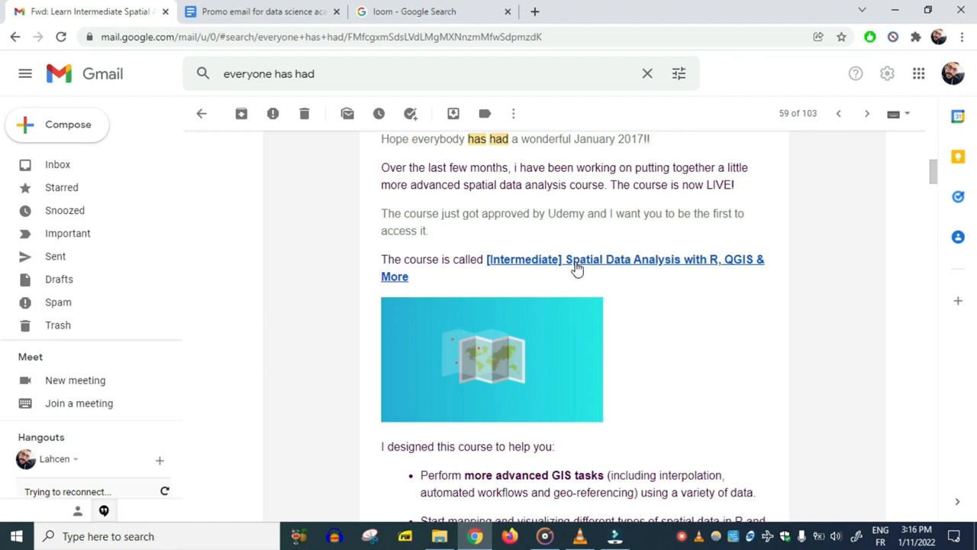
pyautogui.moveTo(531, 290)
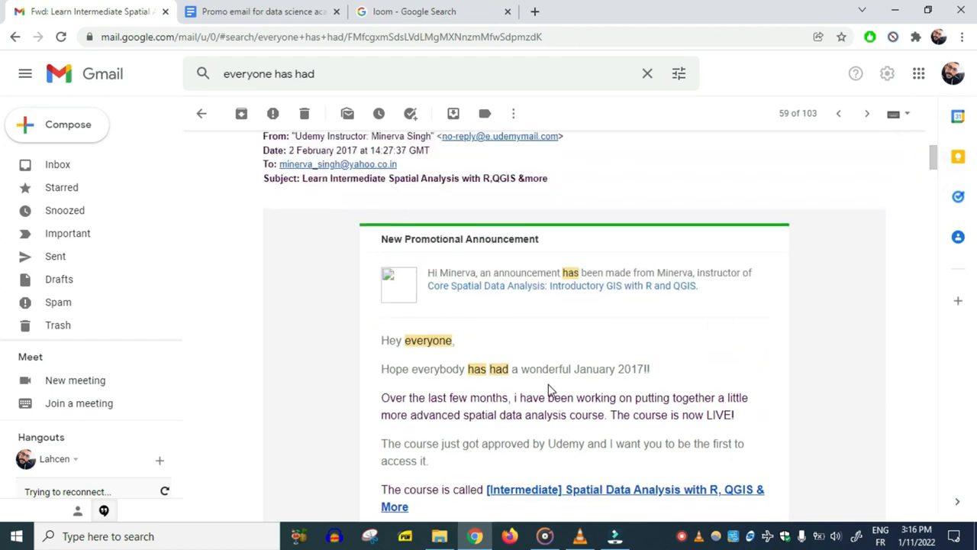
pyautogui.moveTo(440, 304)
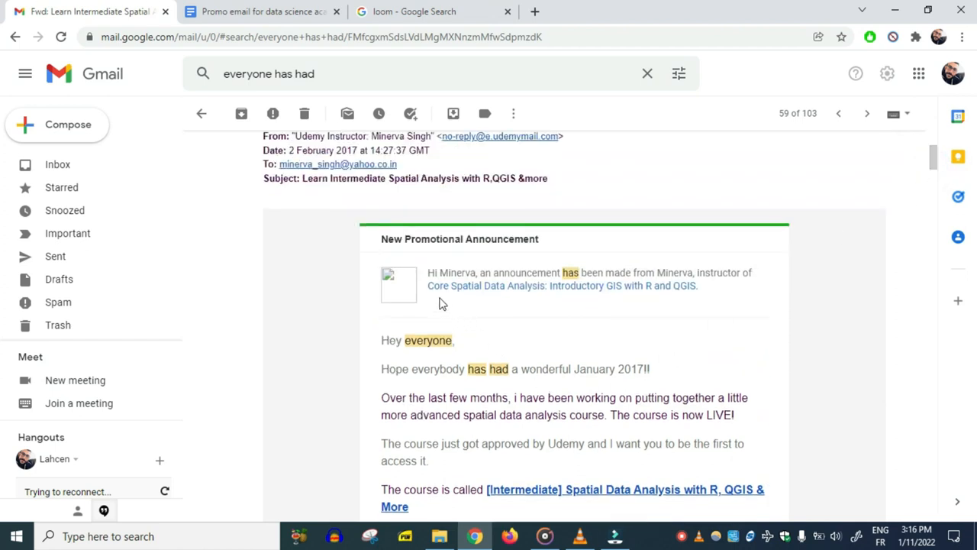
pyautogui.moveTo(919, 168)
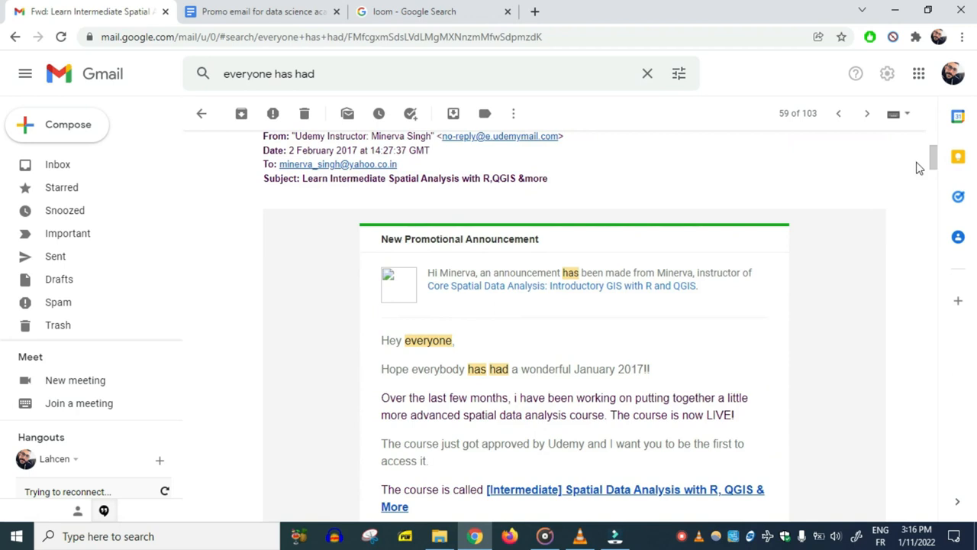
pyautogui.scroll(-3)
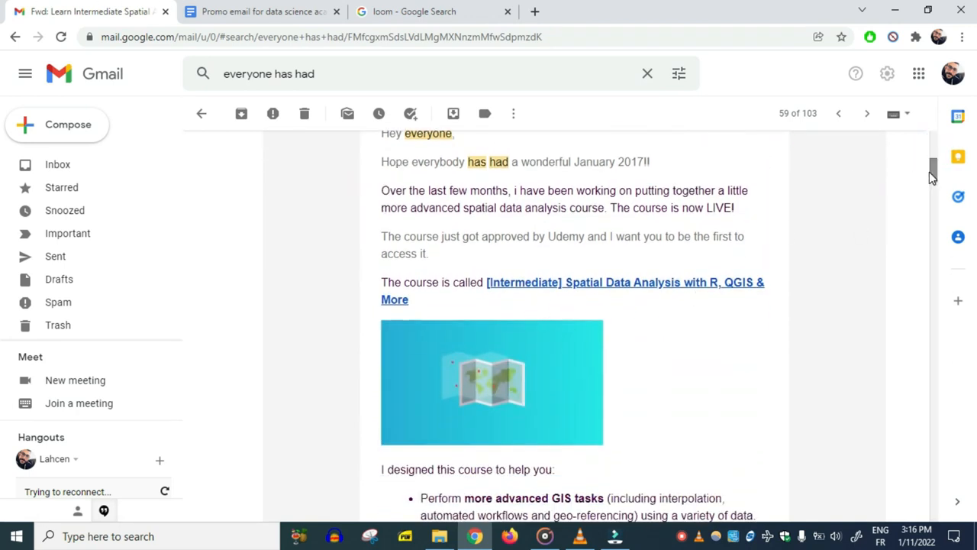
pyautogui.scroll(-3)
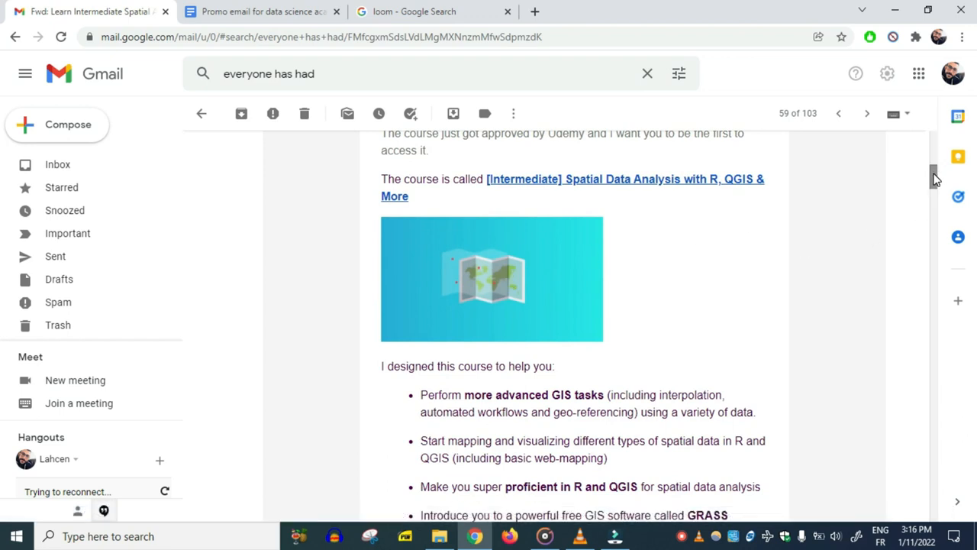
pyautogui.scroll(-3)
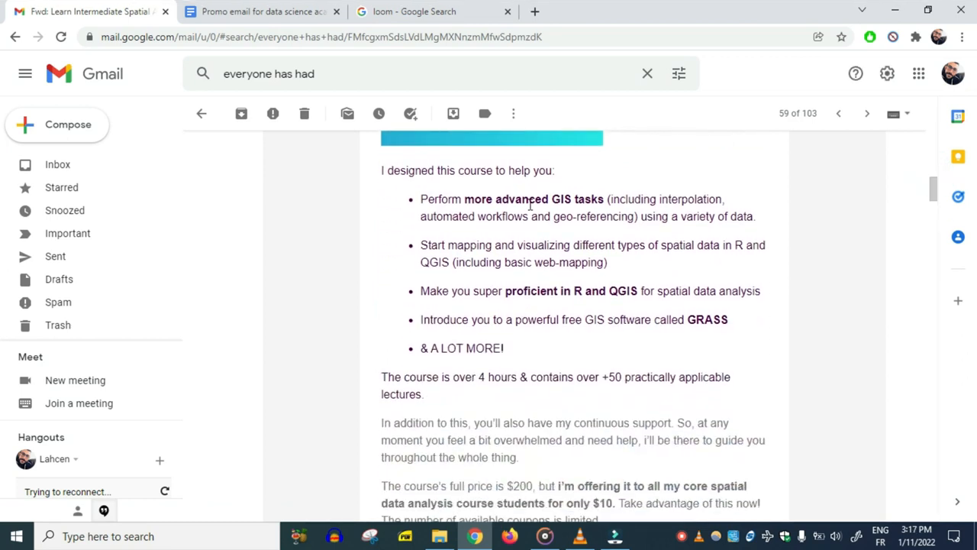
pyautogui.moveTo(570, 197)
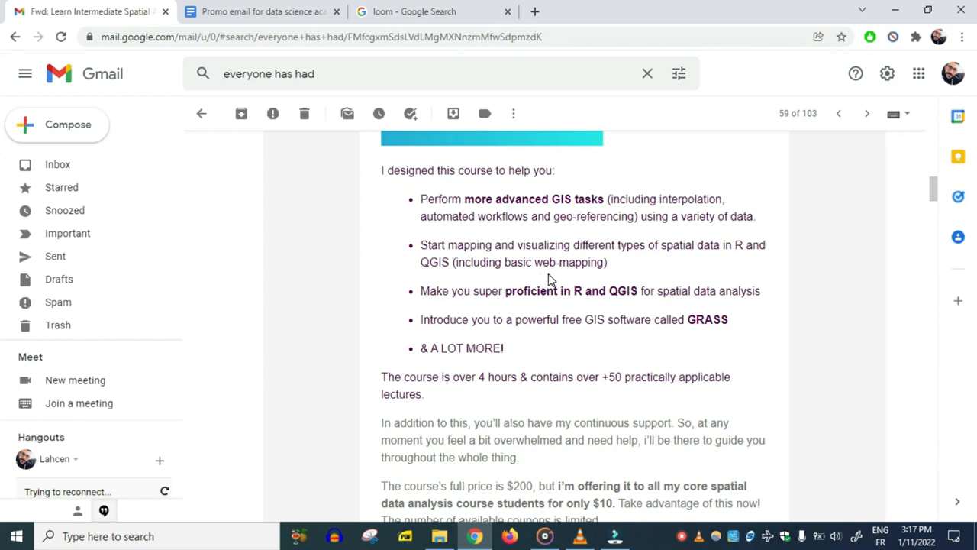
pyautogui.moveTo(489, 297)
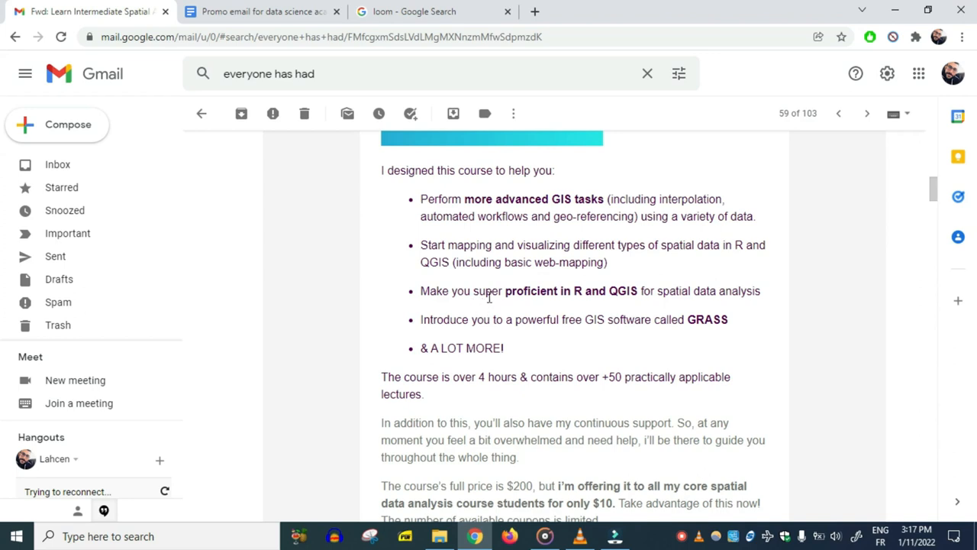
pyautogui.moveTo(492, 319)
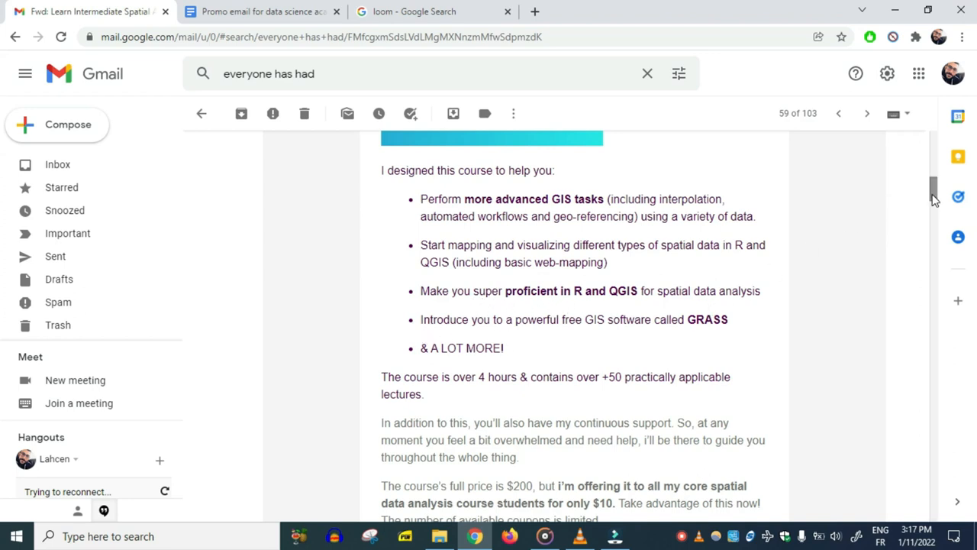
pyautogui.scroll(-3)
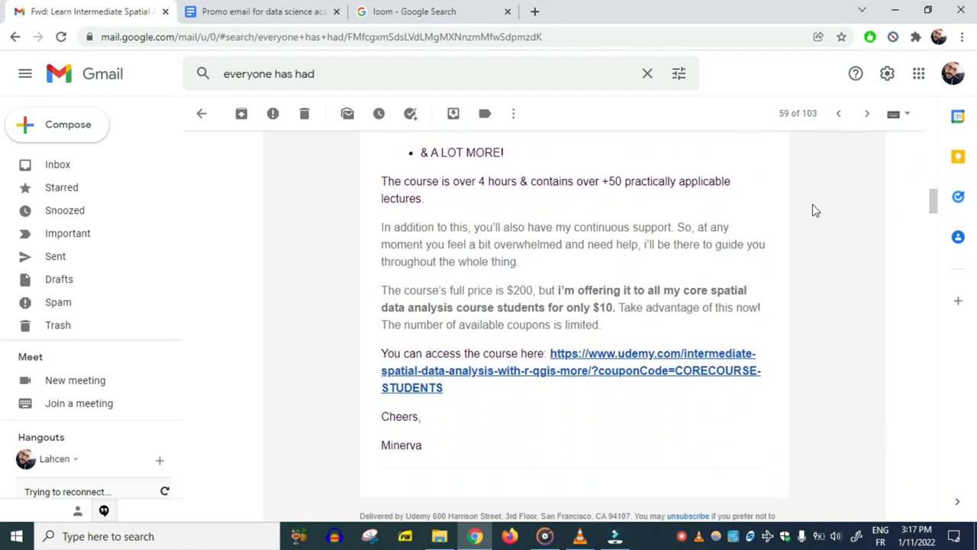
pyautogui.moveTo(480, 180)
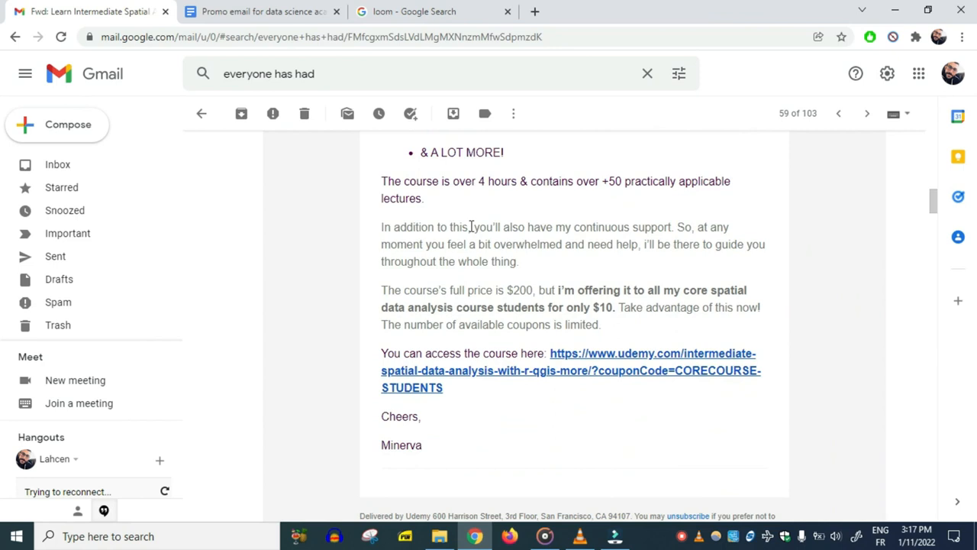
pyautogui.moveTo(644, 242)
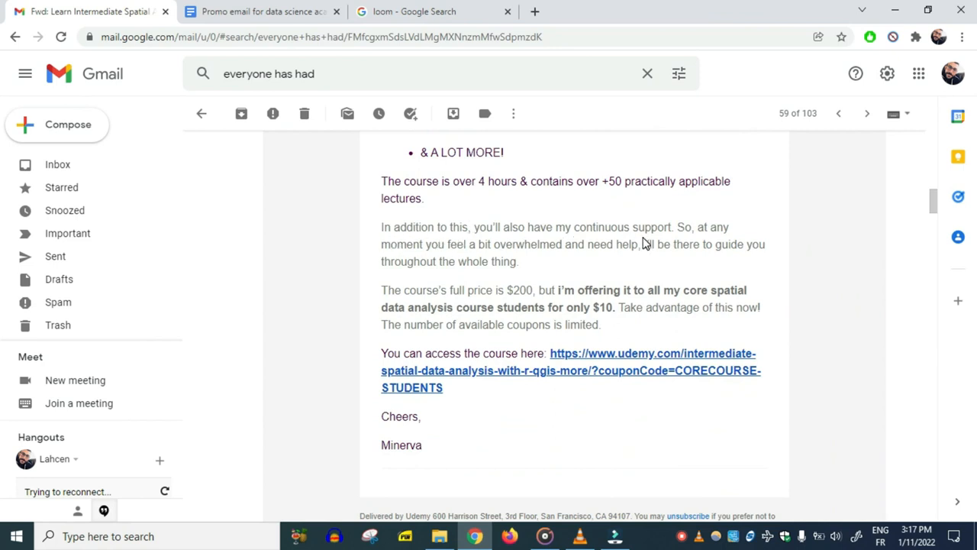
pyautogui.moveTo(418, 262)
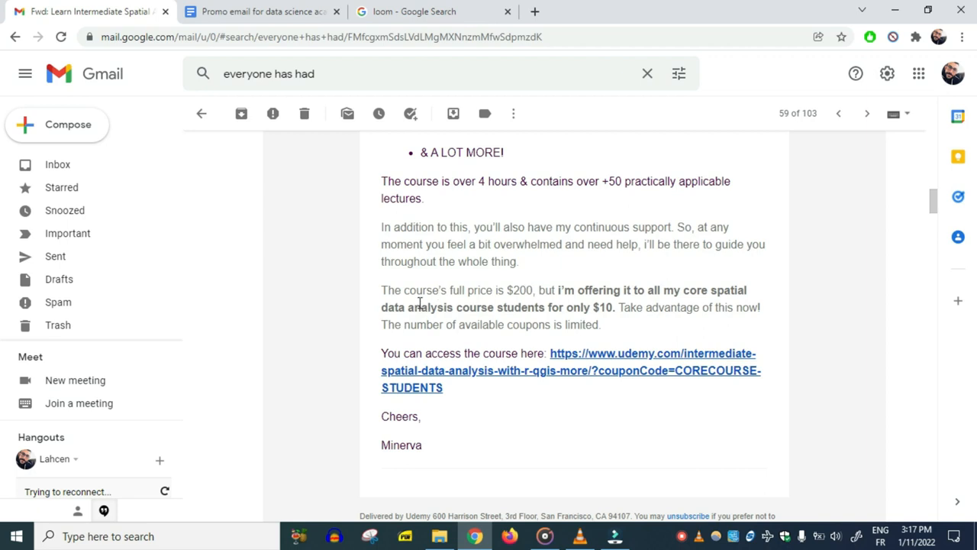
pyautogui.moveTo(510, 302)
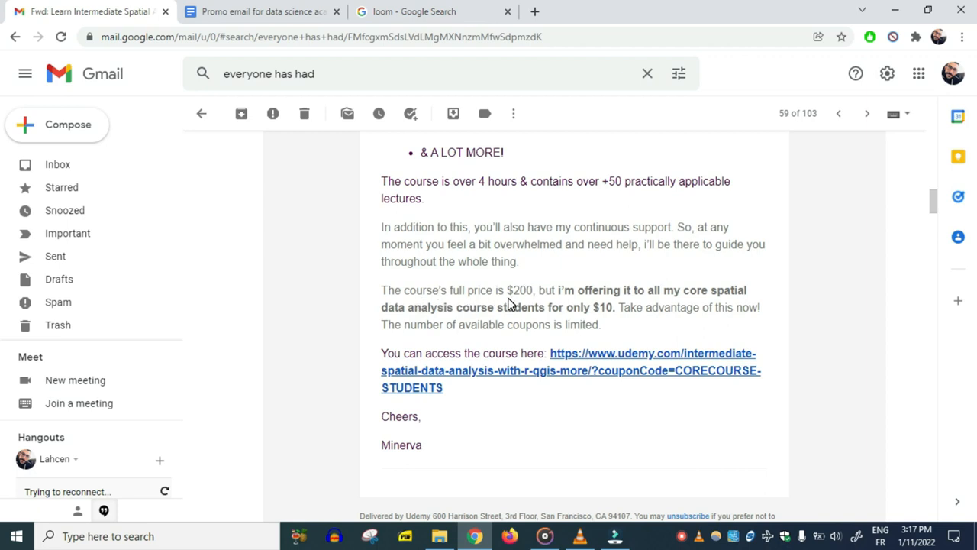
pyautogui.moveTo(561, 226)
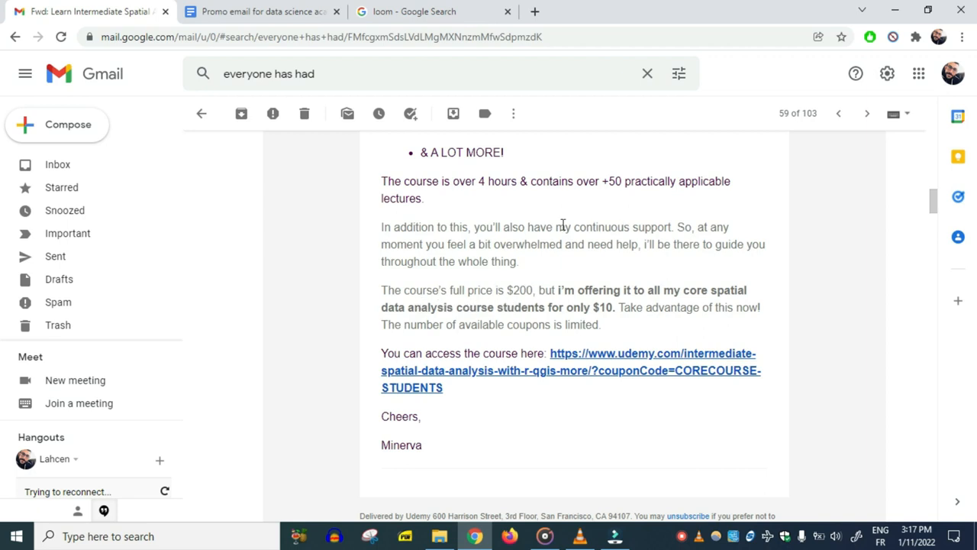
pyautogui.moveTo(482, 290)
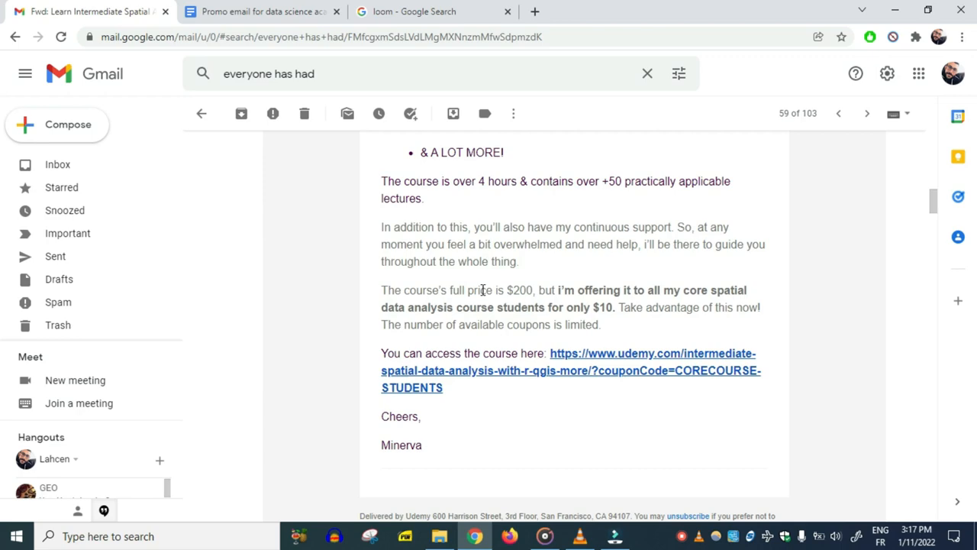
pyautogui.moveTo(959, 197)
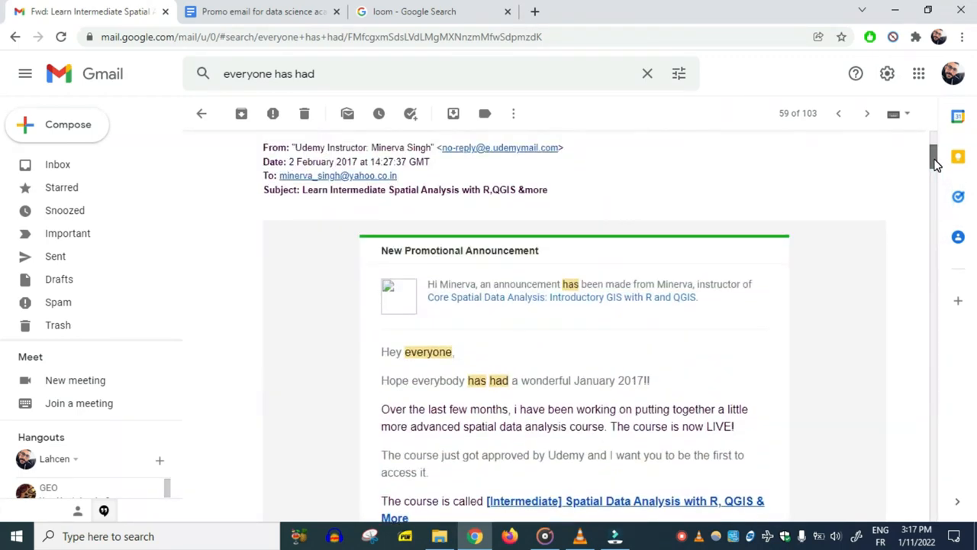
pyautogui.scroll(-3)
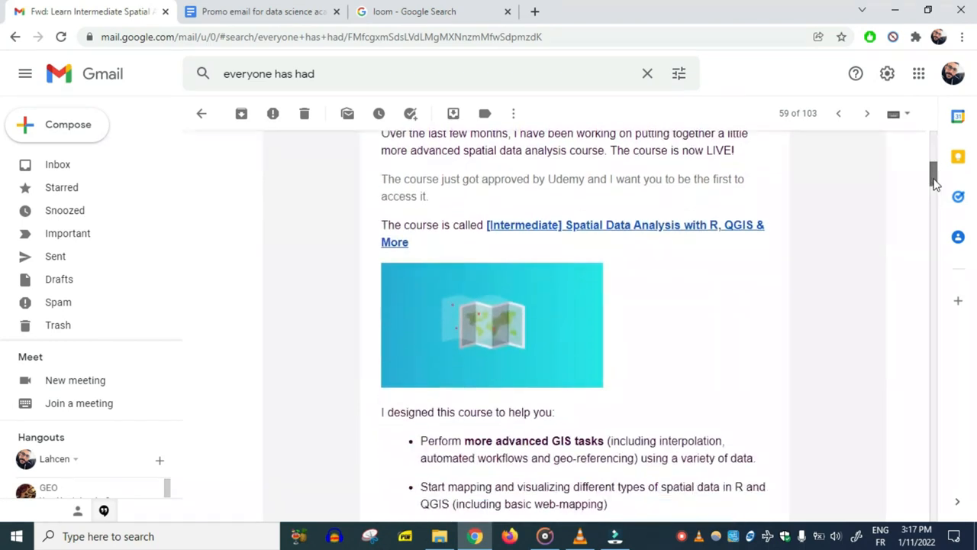
pyautogui.scroll(-3)
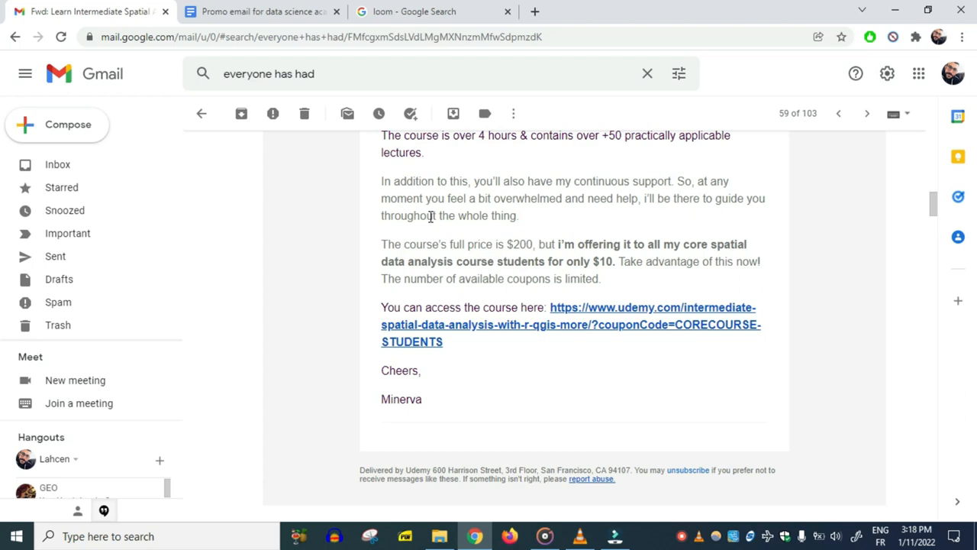
pyautogui.moveTo(542, 232)
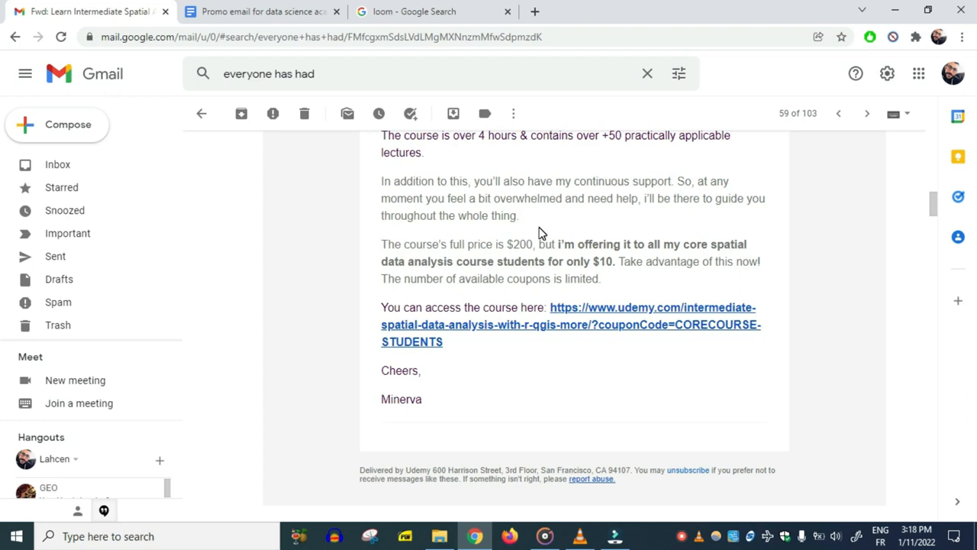
pyautogui.moveTo(537, 236)
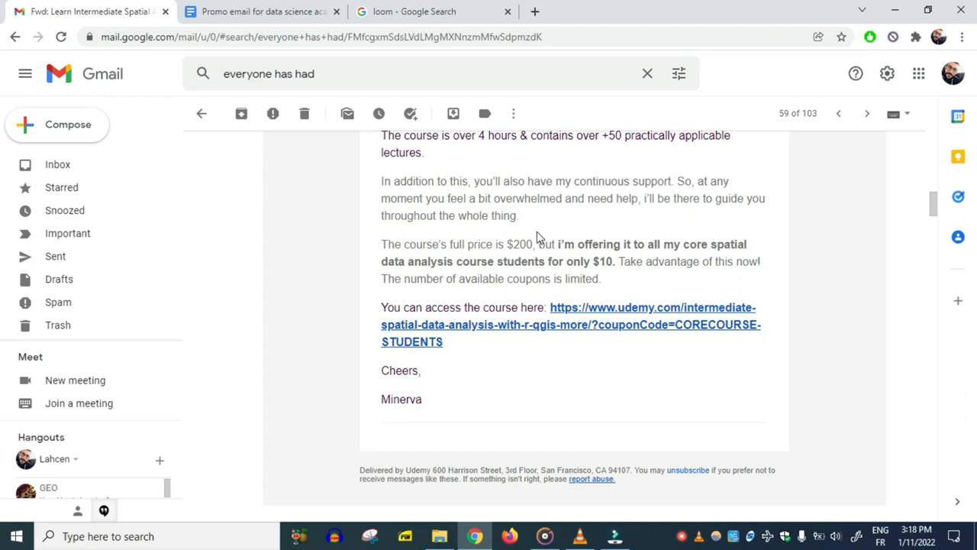
pyautogui.moveTo(537, 244)
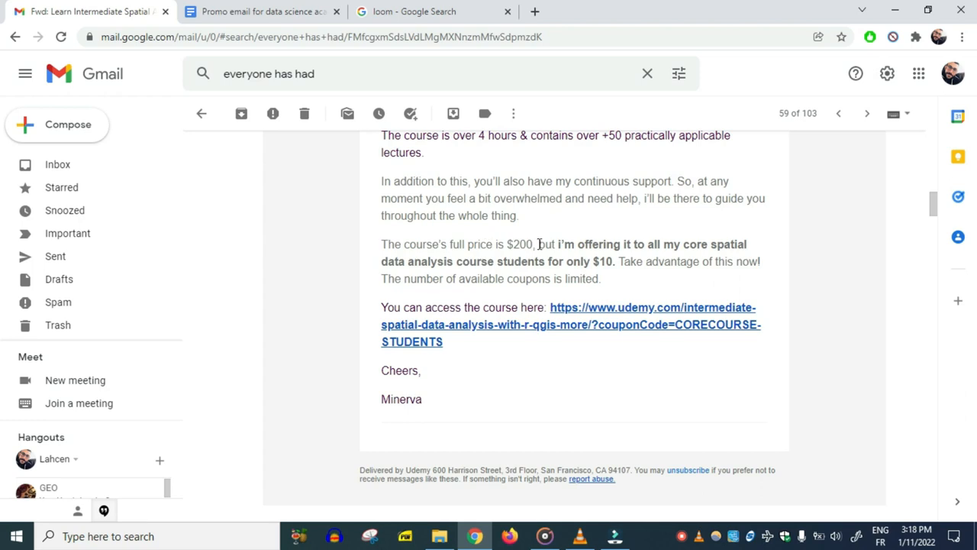
pyautogui.moveTo(553, 278)
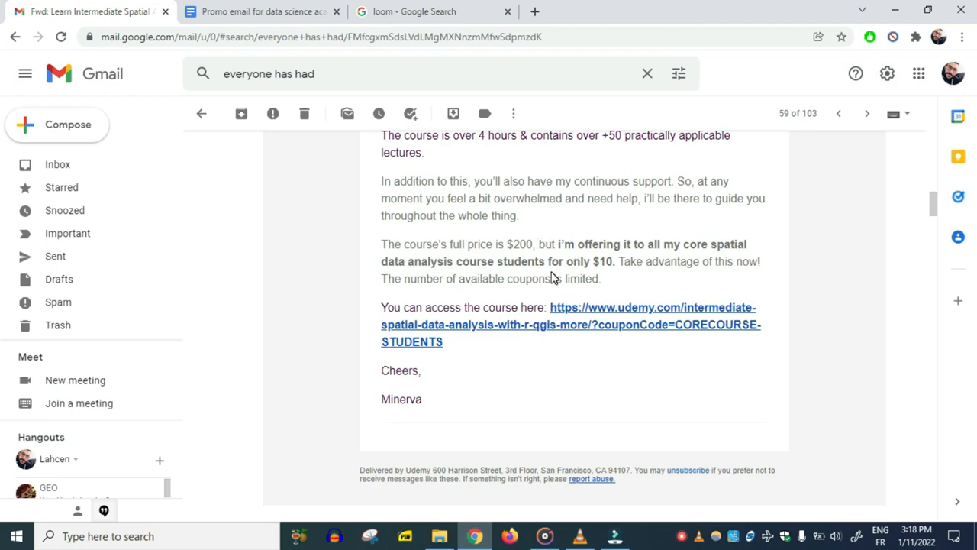
pyautogui.moveTo(530, 258)
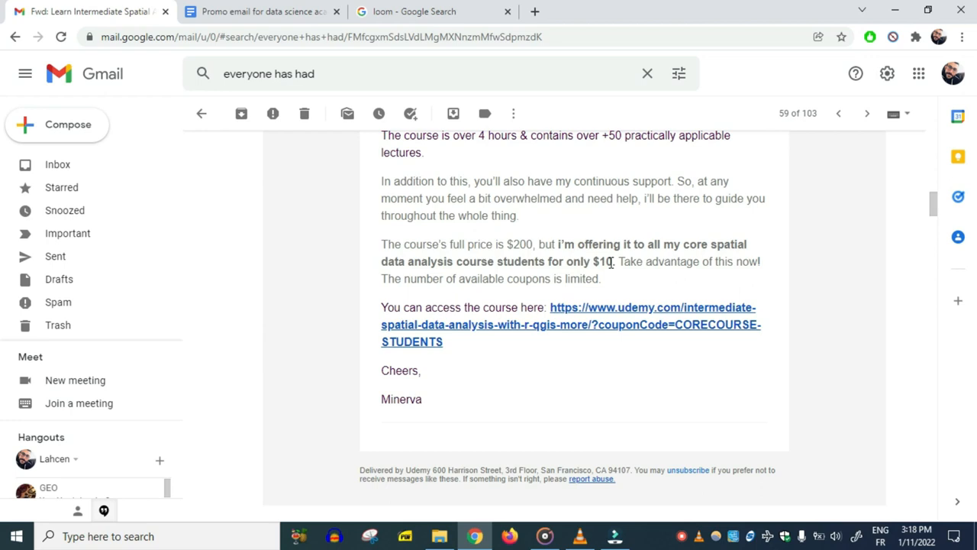
pyautogui.moveTo(625, 278)
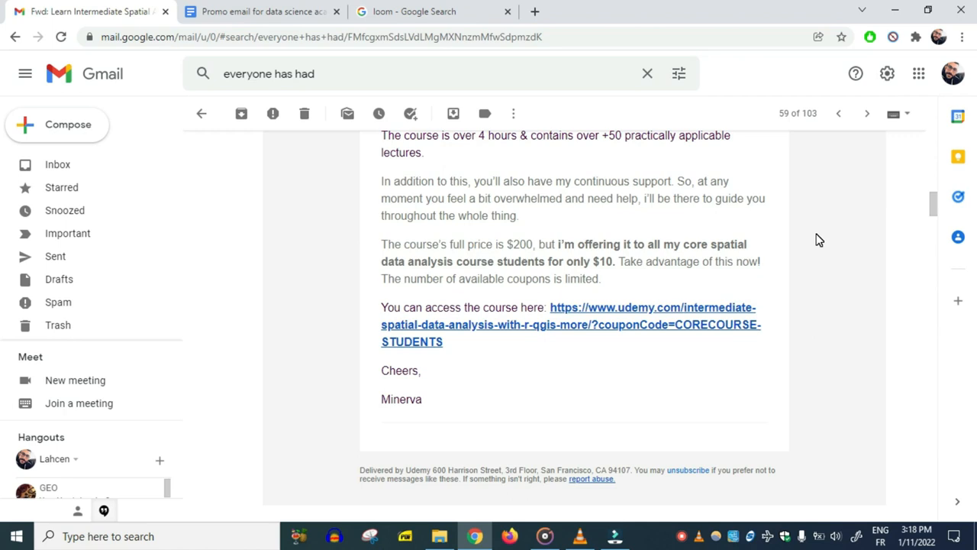
pyautogui.moveTo(965, 219)
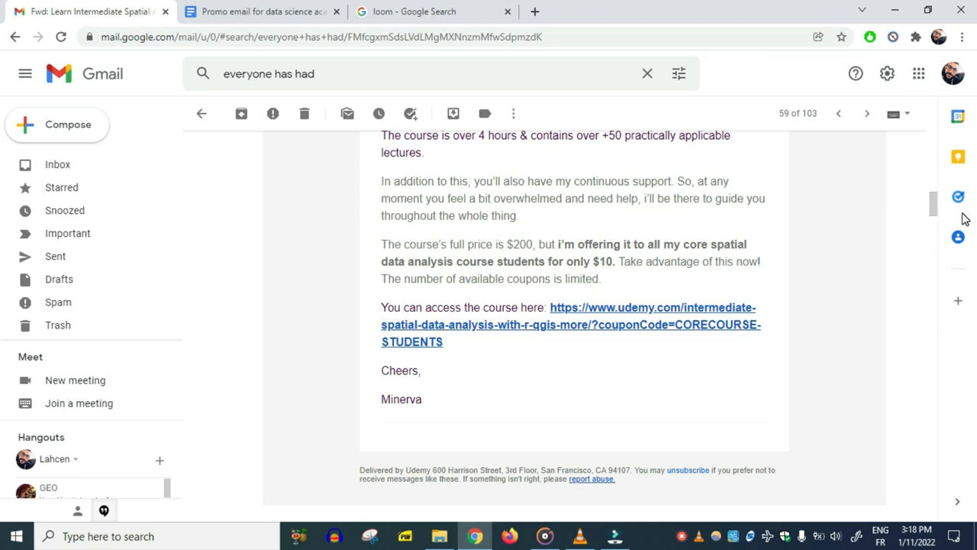
pyautogui.scroll(-3)
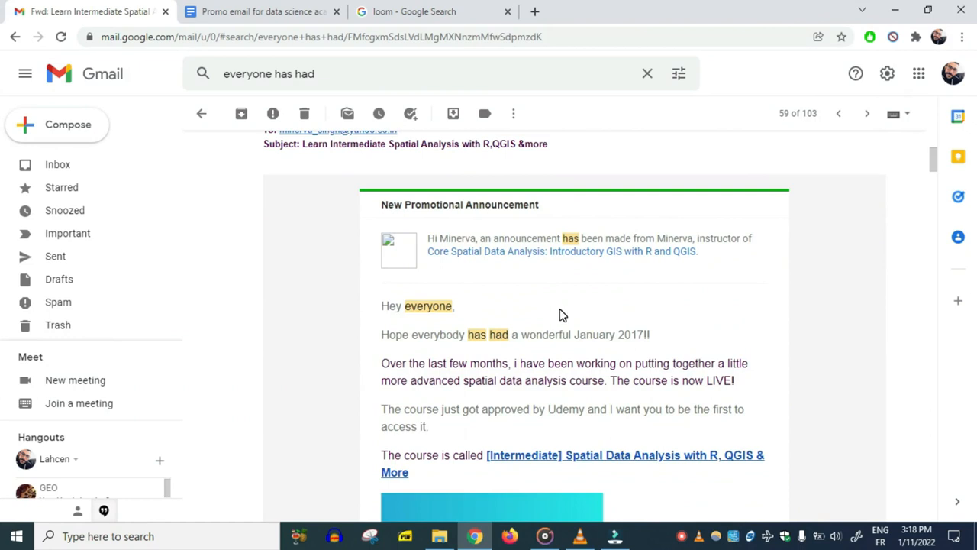
pyautogui.moveTo(317, 245)
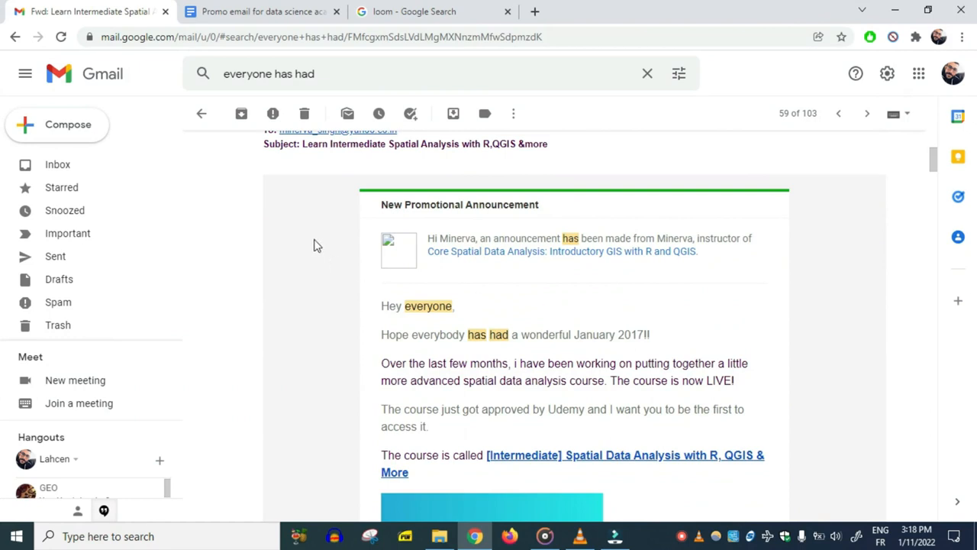
pyautogui.moveTo(308, 235)
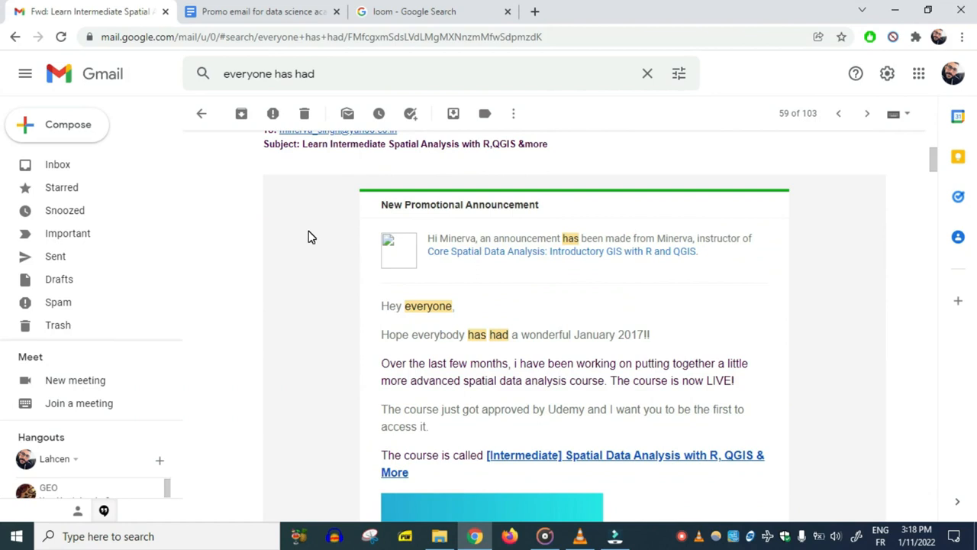
pyautogui.moveTo(541, 323)
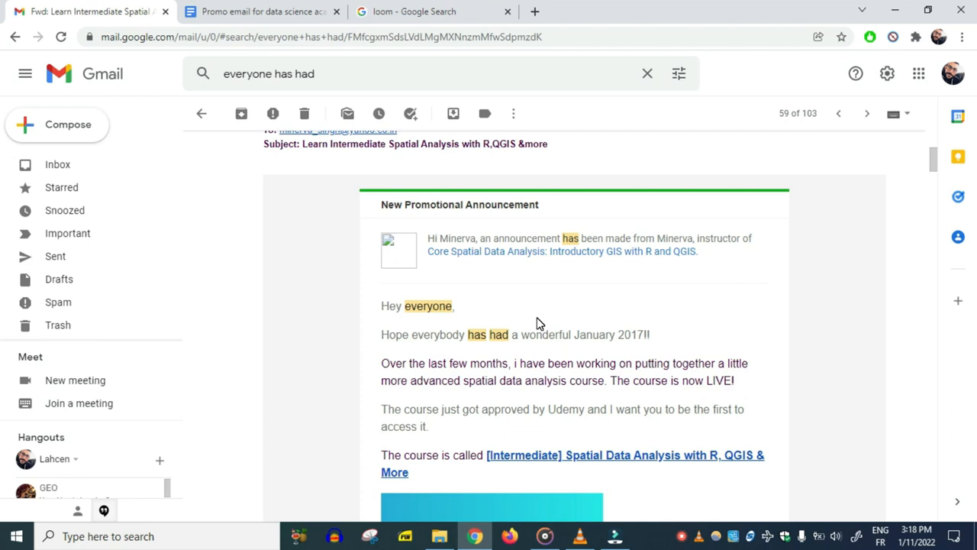
pyautogui.moveTo(275, 220)
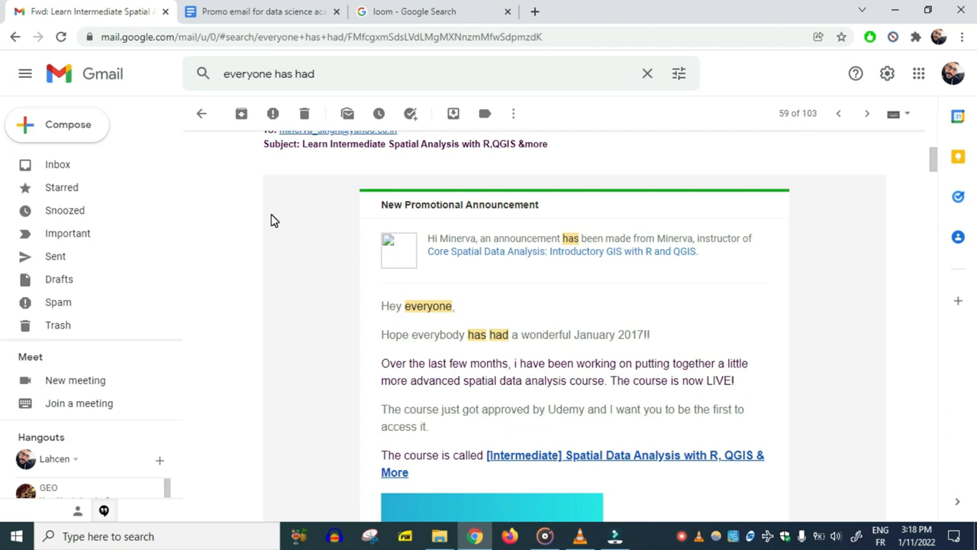
pyautogui.moveTo(577, 242)
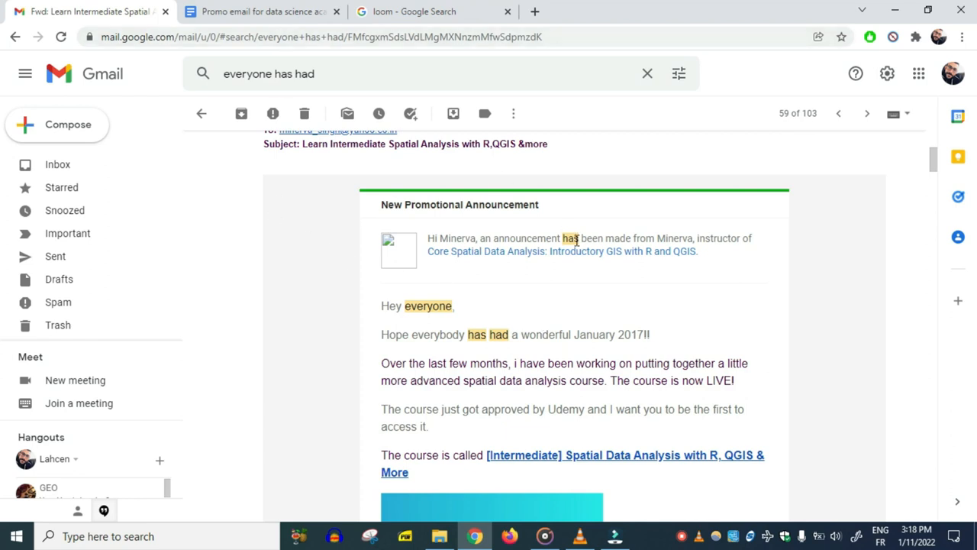
# Step: View the 'Promo email for data science academy' doc and read down its course list
pyautogui.click(262, 12)
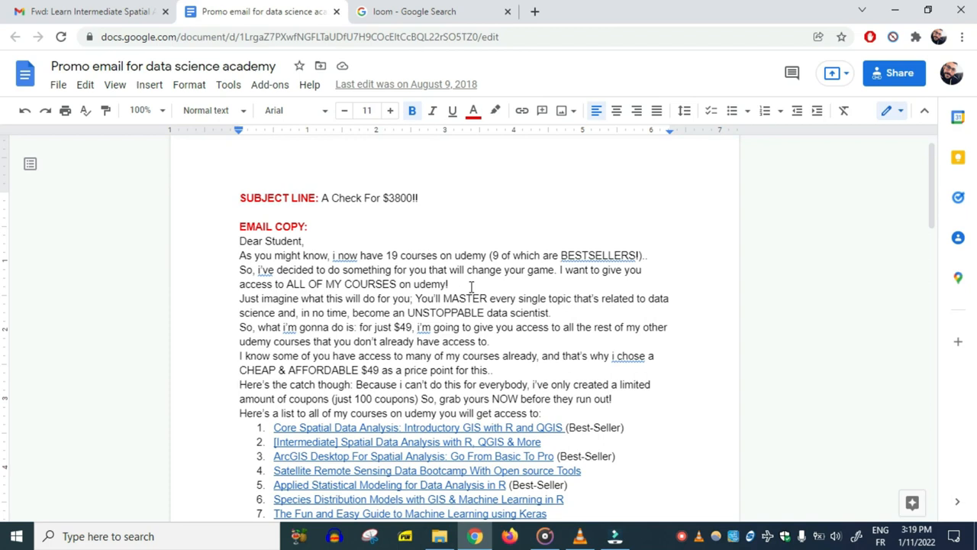
pyautogui.moveTo(840, 232)
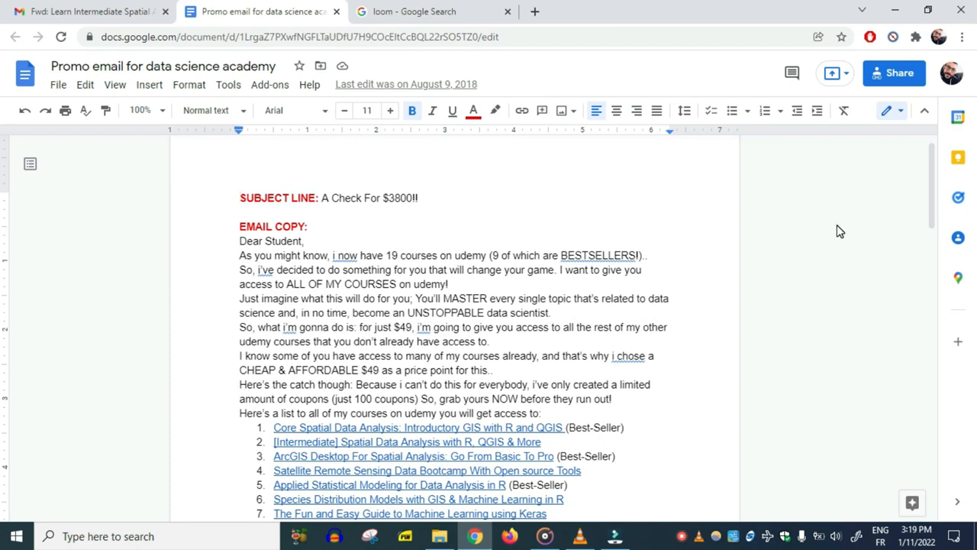
pyautogui.moveTo(923, 189)
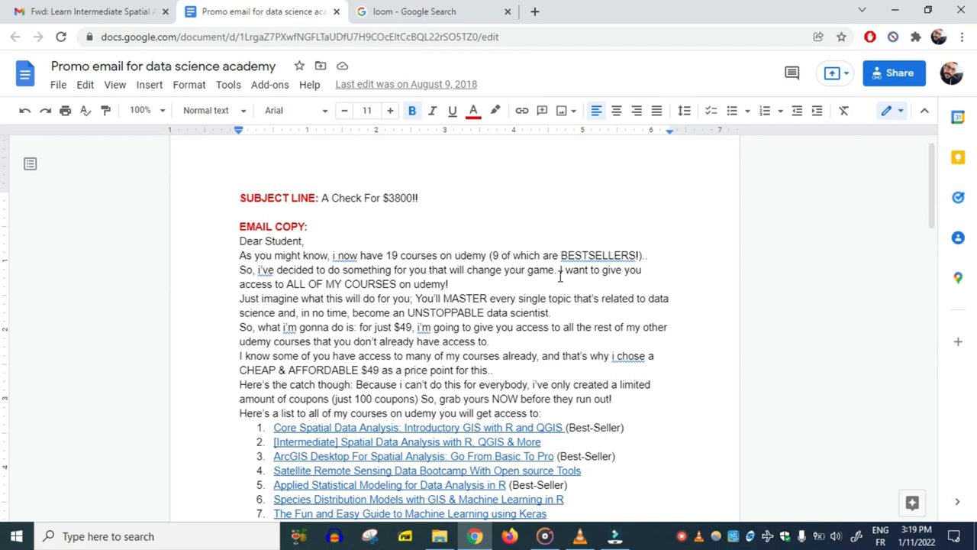
pyautogui.moveTo(425, 296)
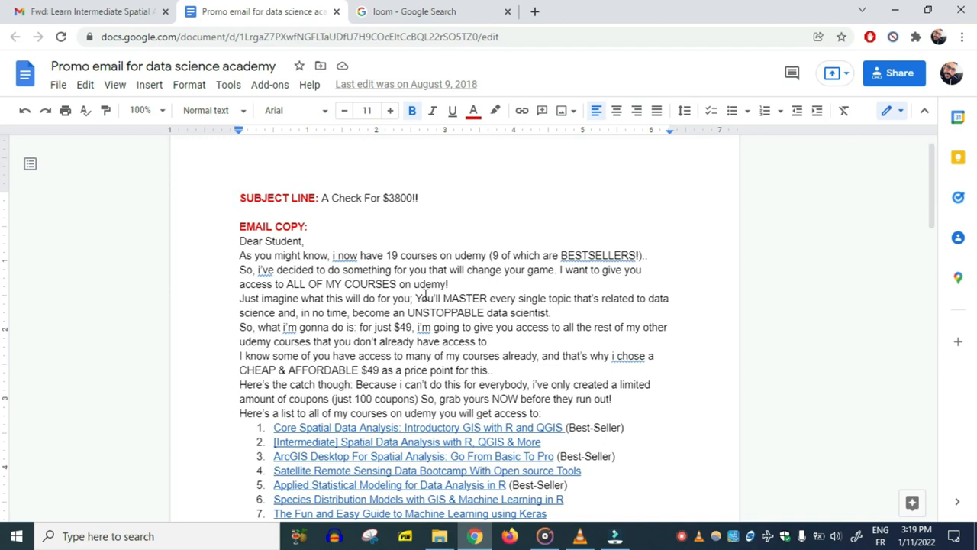
pyautogui.moveTo(641, 286)
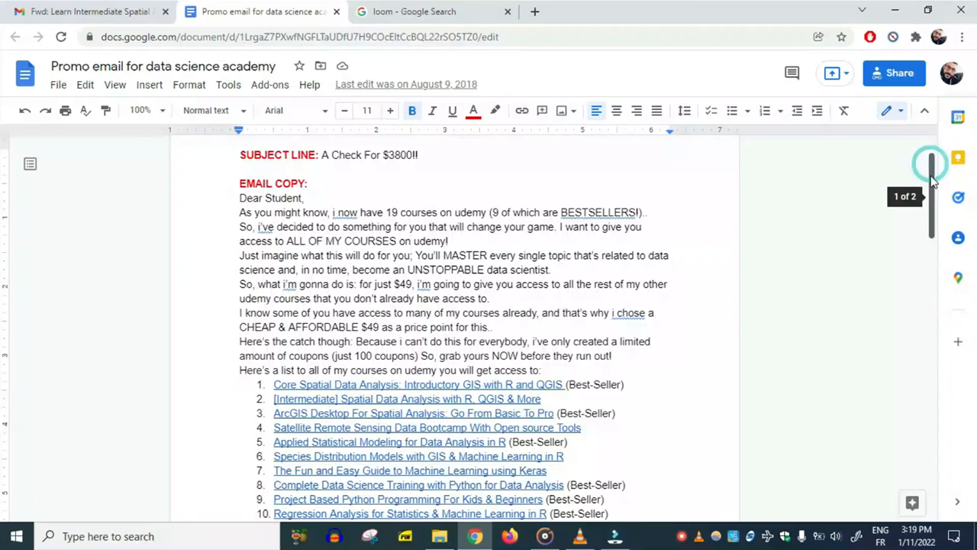
pyautogui.scroll(-3)
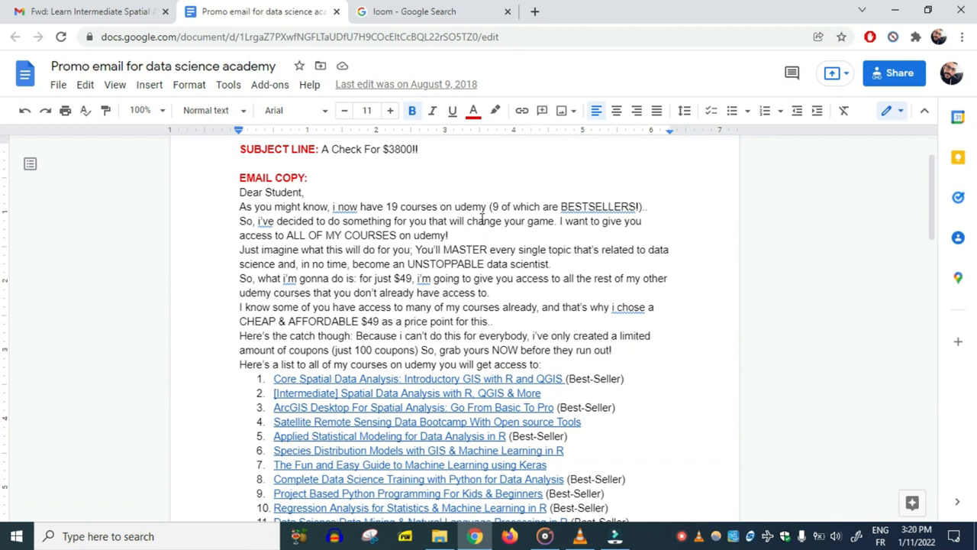
pyautogui.moveTo(366, 260)
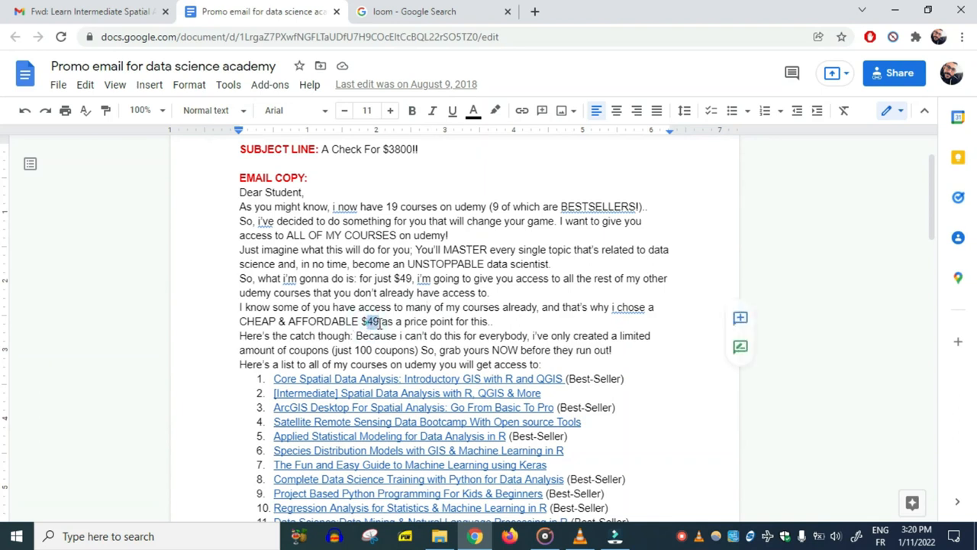
pyautogui.click(379, 321)
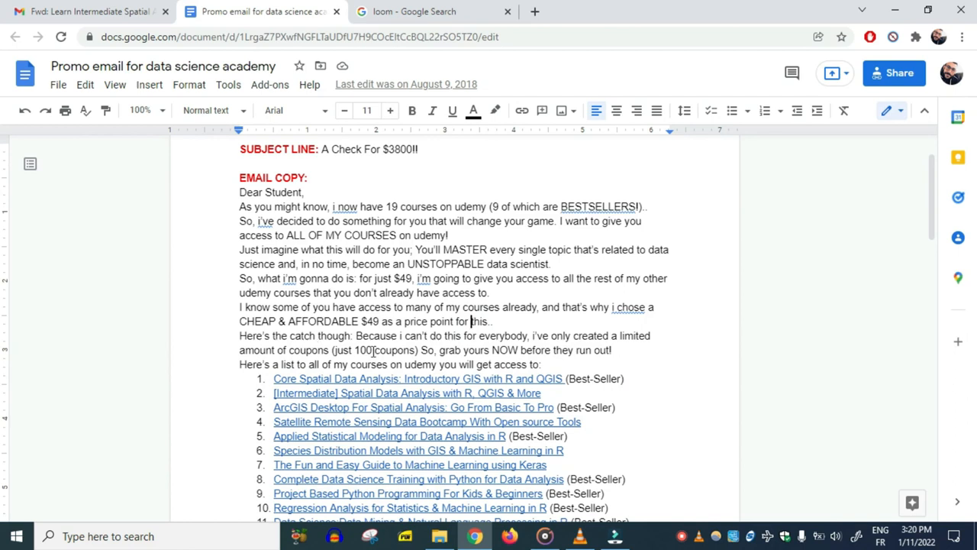
pyautogui.moveTo(548, 344)
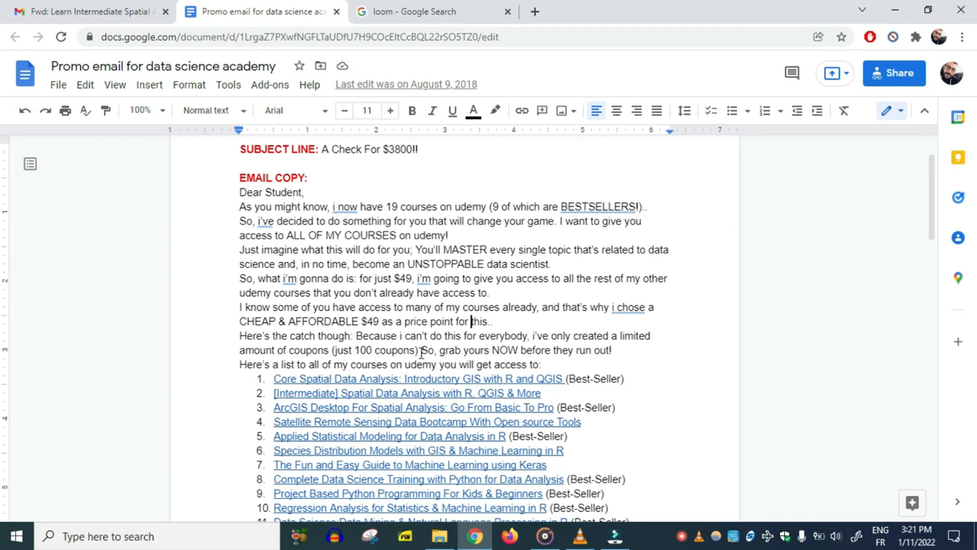
pyautogui.moveTo(330, 349); pyautogui.dragTo(418, 350)
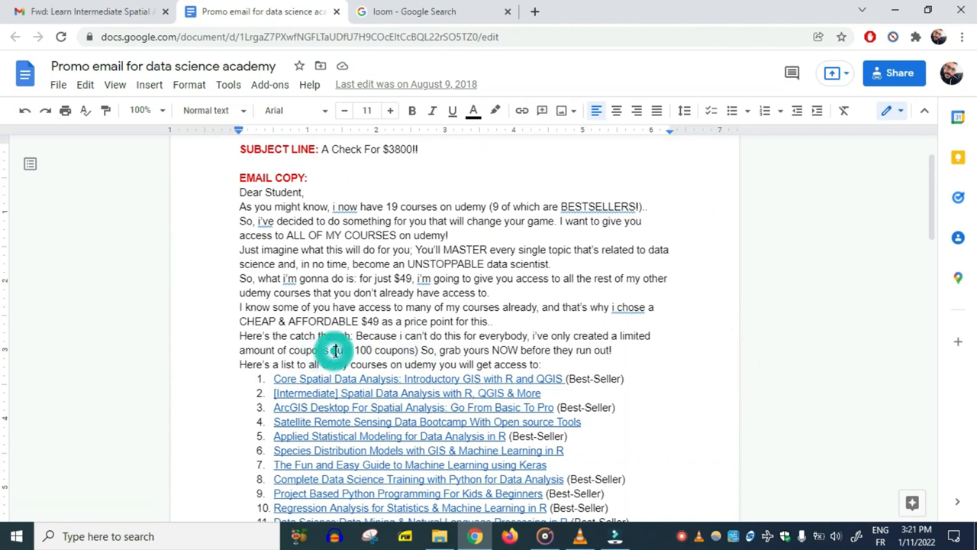
pyautogui.click(335, 350)
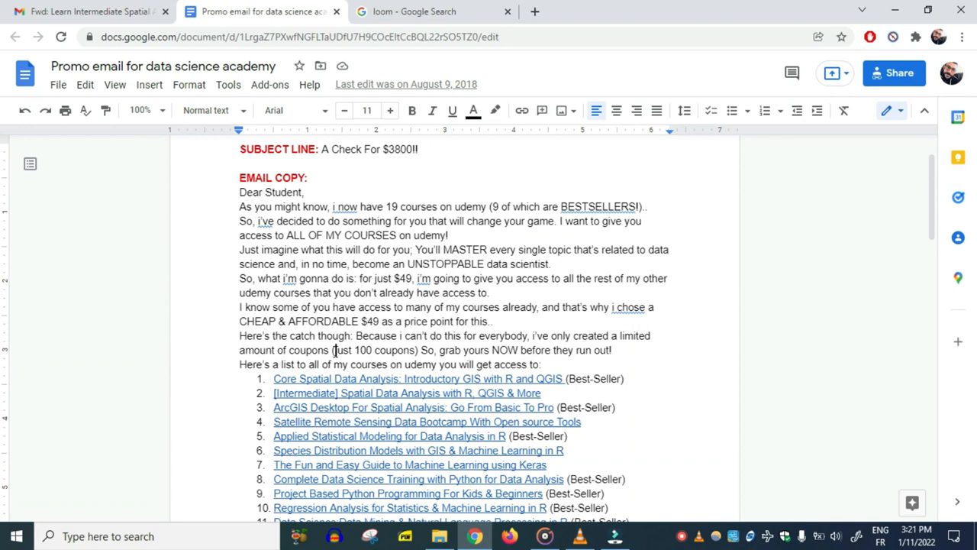
pyautogui.moveTo(862, 229)
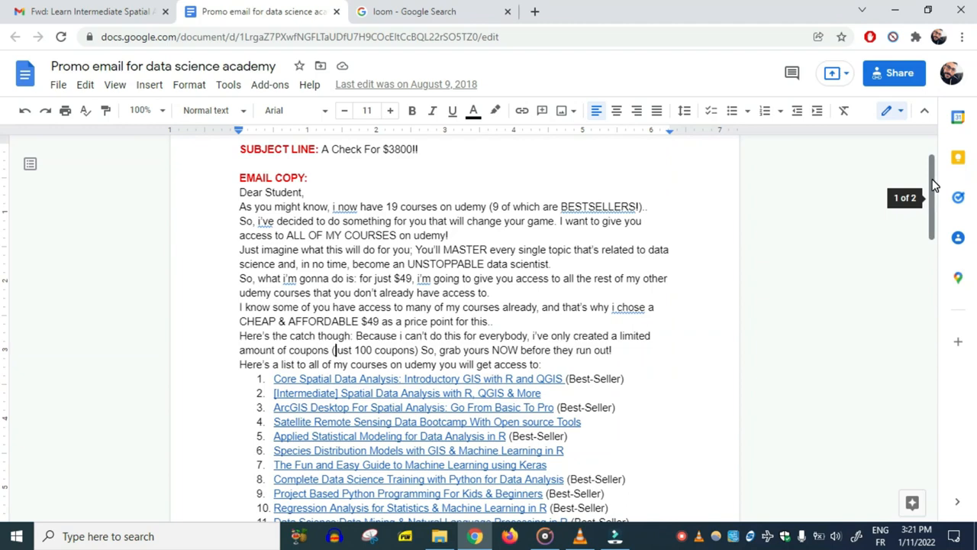
pyautogui.scroll(-3)
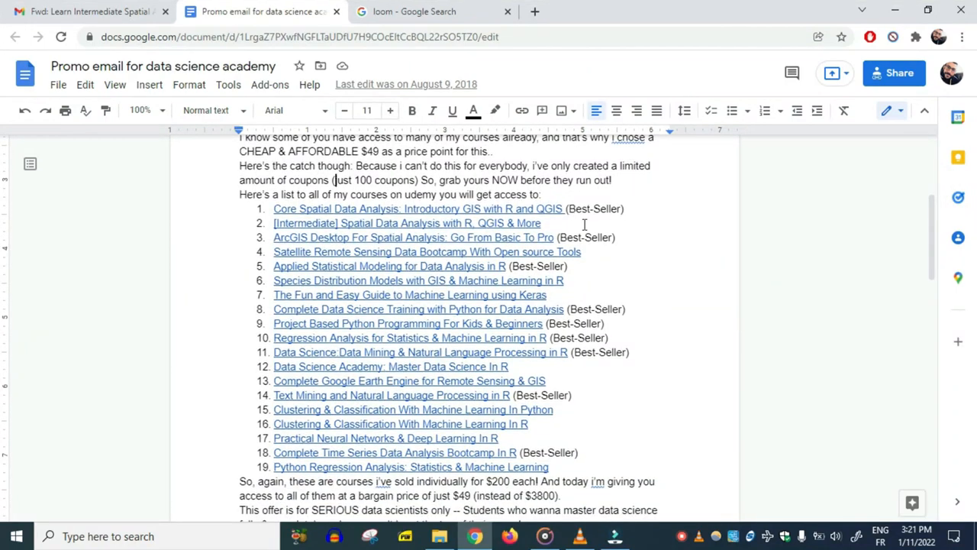
pyautogui.moveTo(557, 481)
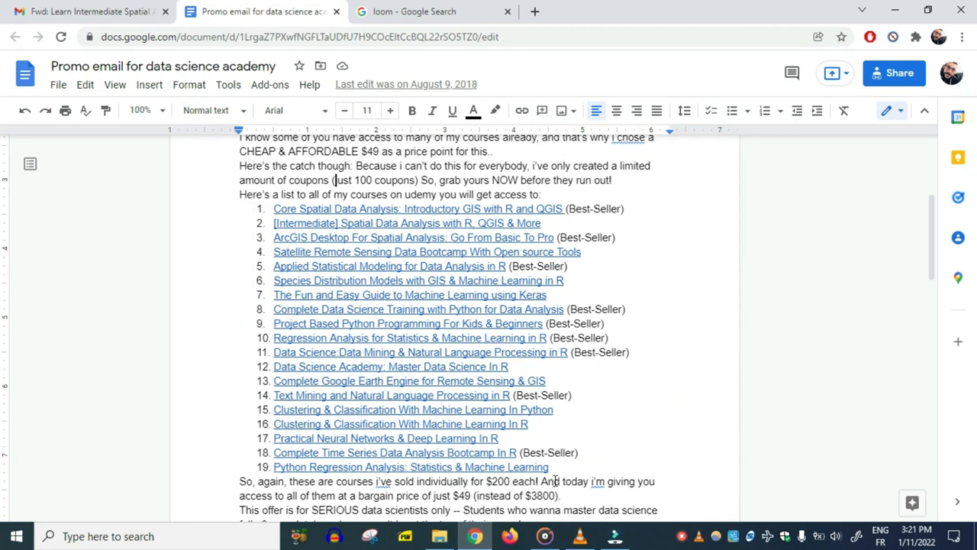
pyautogui.moveTo(931, 229)
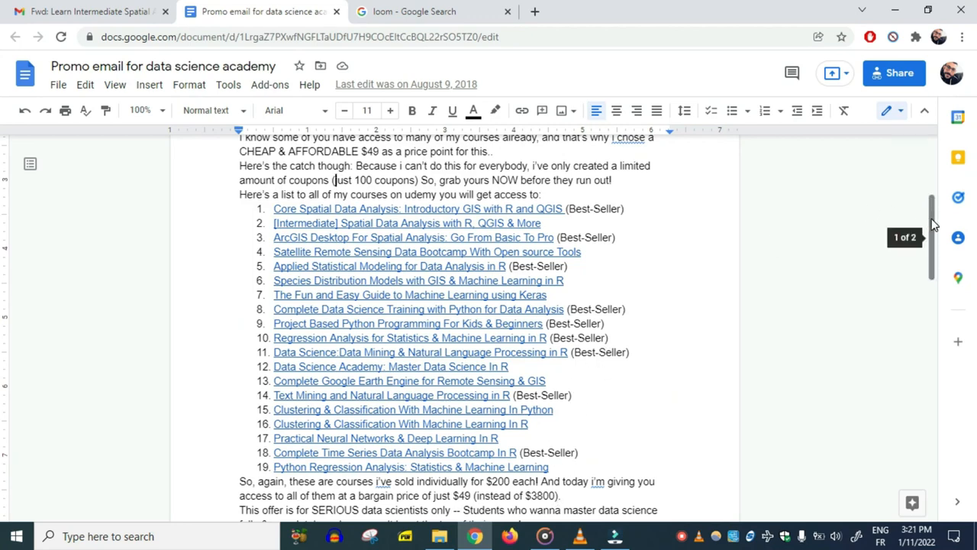
pyautogui.scroll(-3)
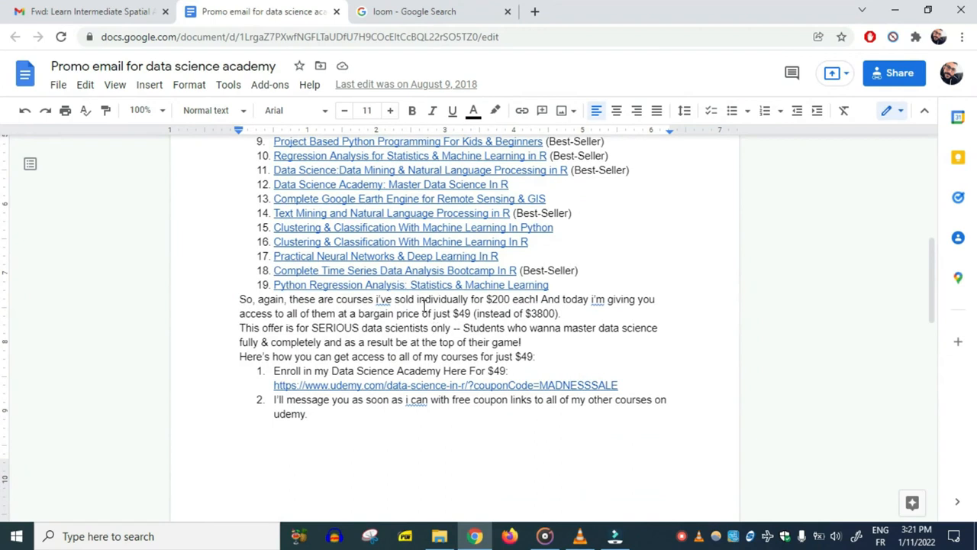
pyautogui.moveTo(486, 303)
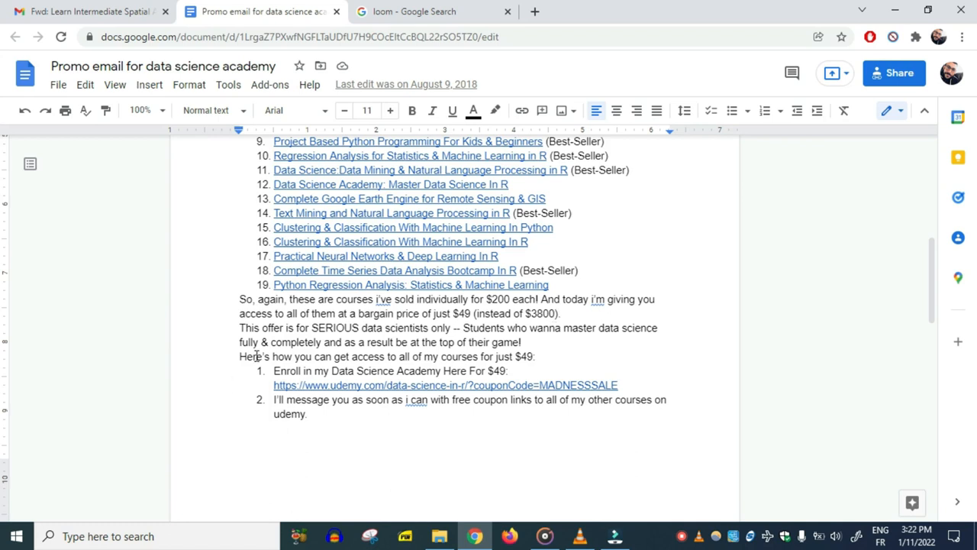
pyautogui.moveTo(328, 344)
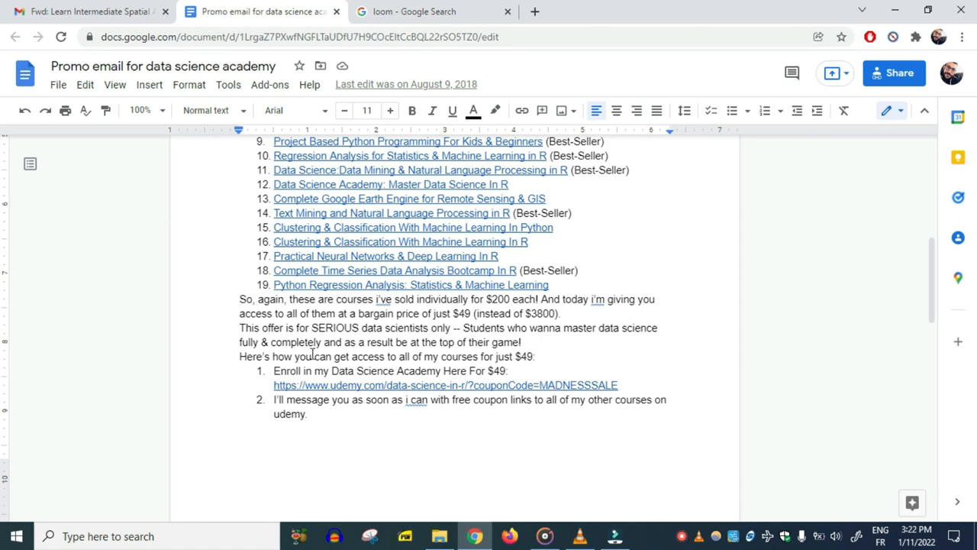
pyautogui.moveTo(499, 345)
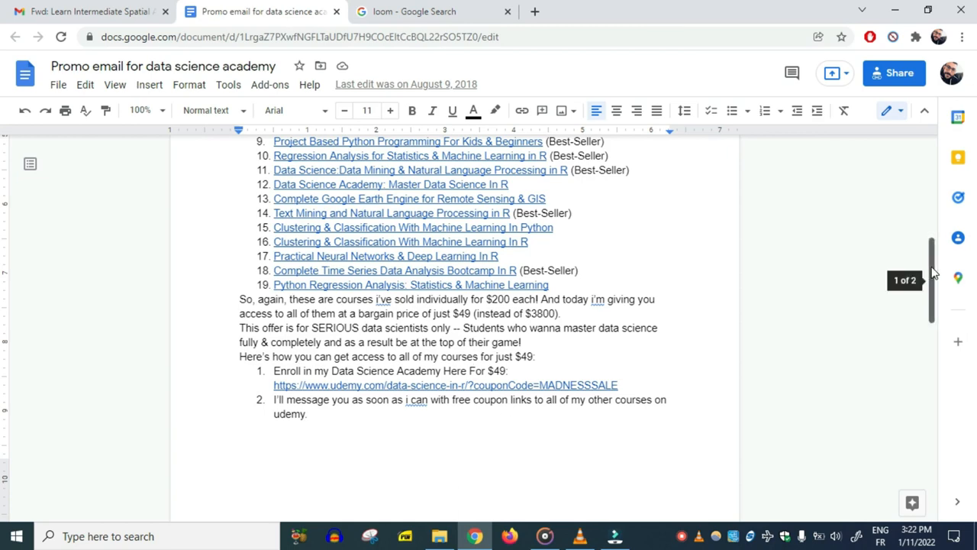
pyautogui.scroll(-3)
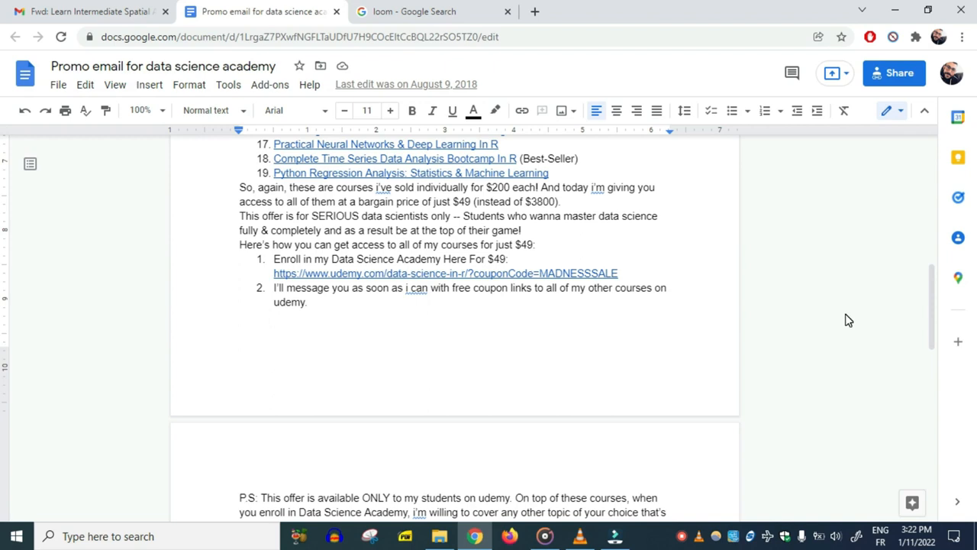
pyautogui.scroll(-3)
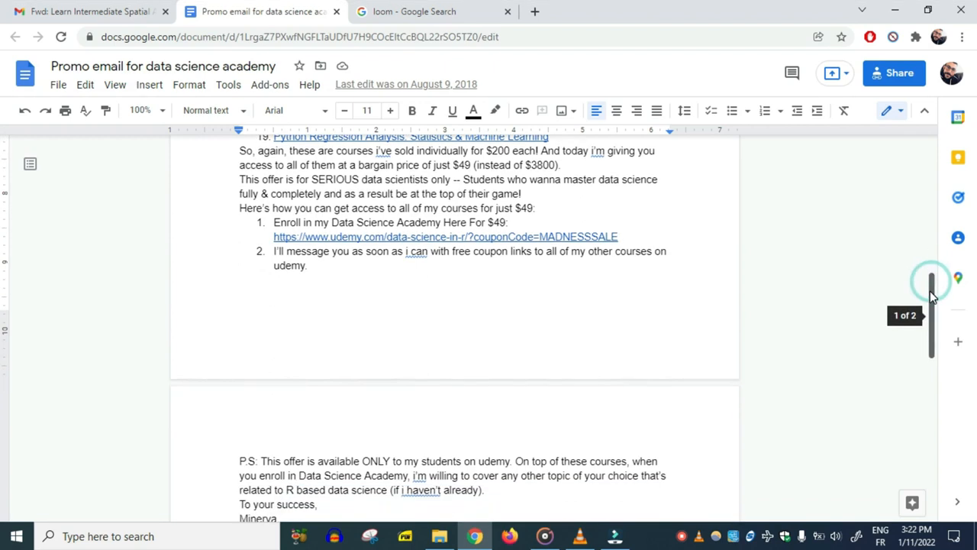
pyautogui.scroll(-3)
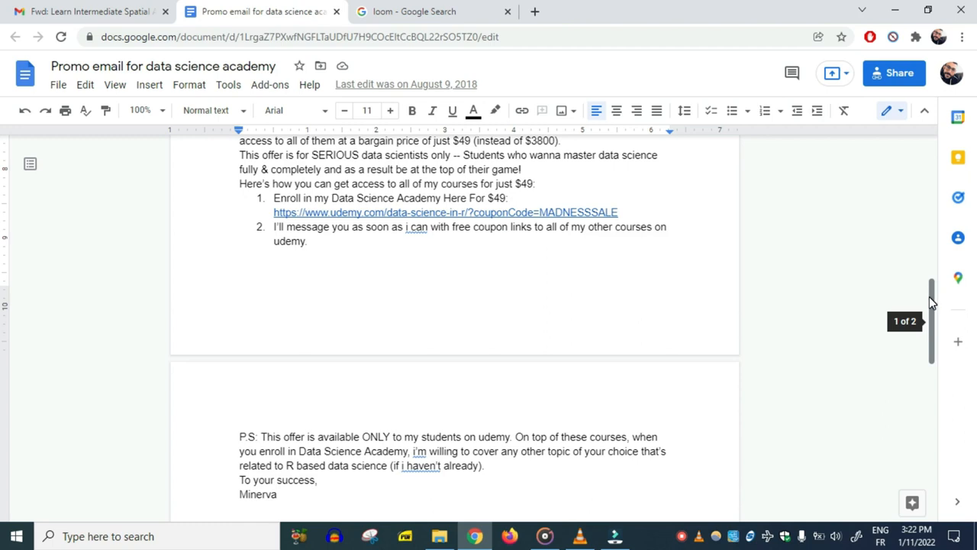
pyautogui.scroll(-3)
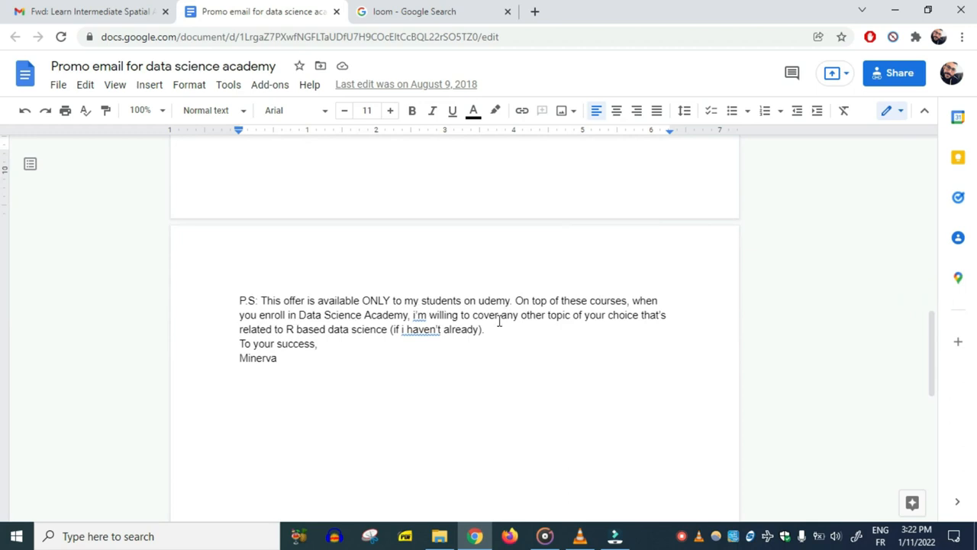
pyautogui.moveTo(500, 339)
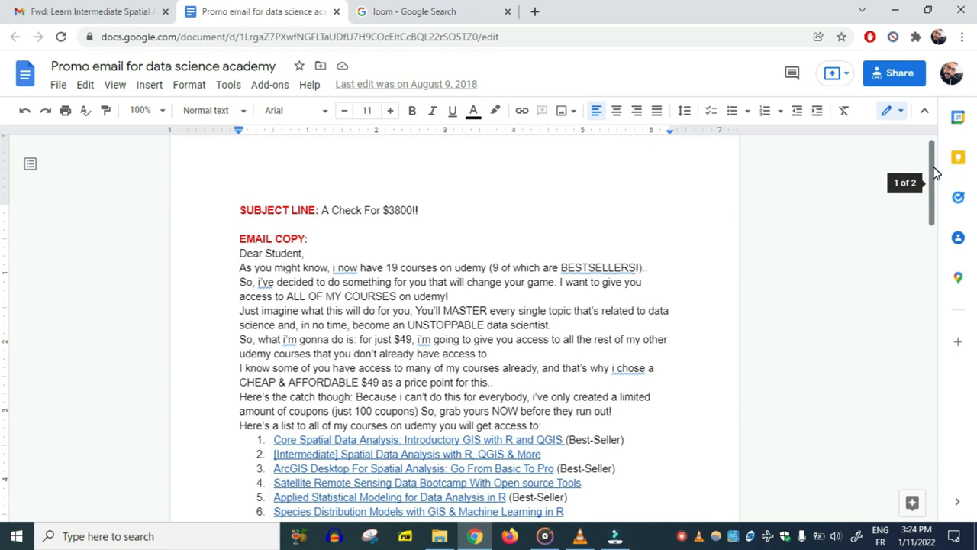
pyautogui.moveTo(937, 211)
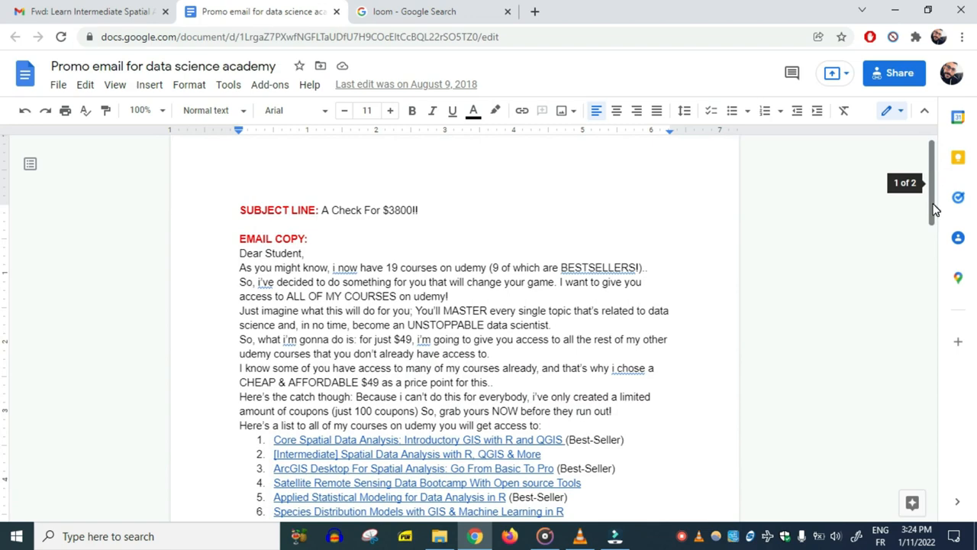
pyautogui.scroll(-3)
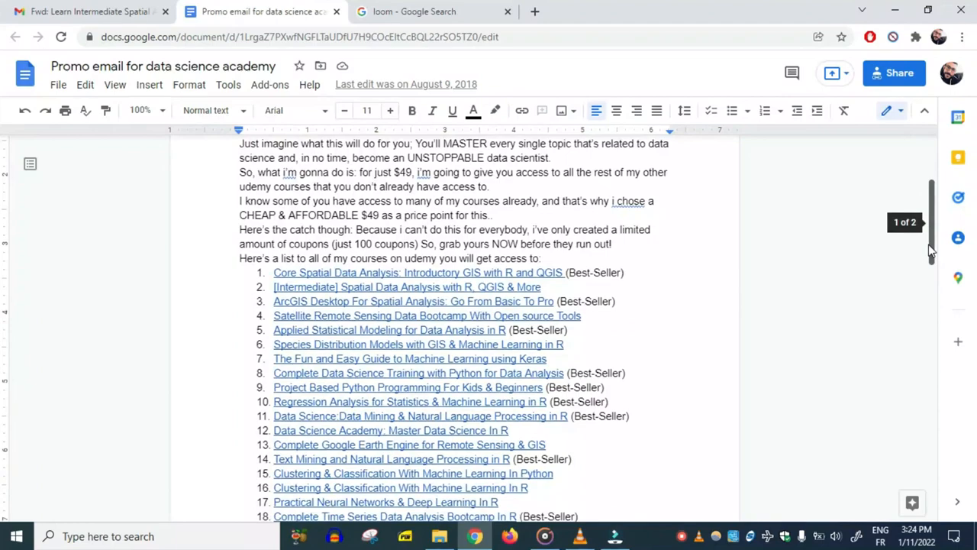
pyautogui.scroll(-3)
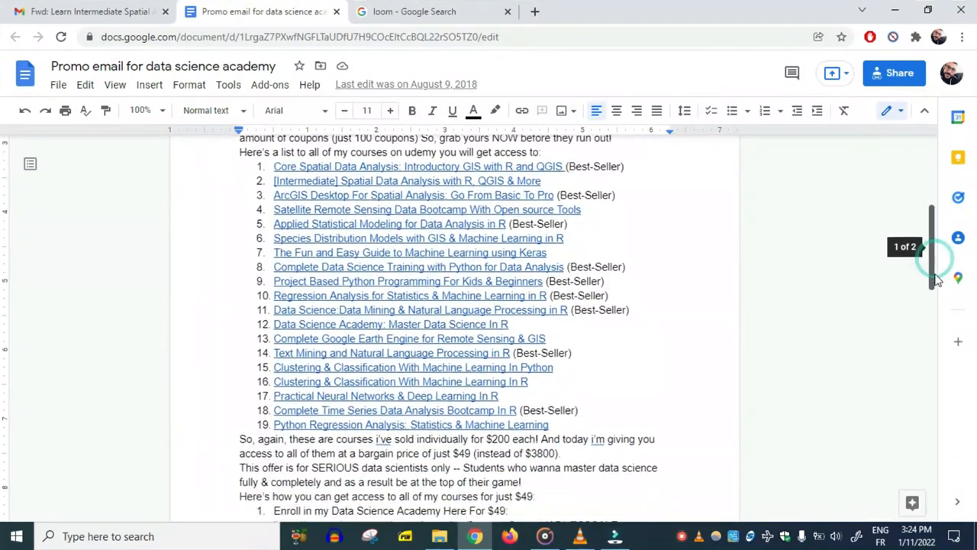
pyautogui.scroll(-3)
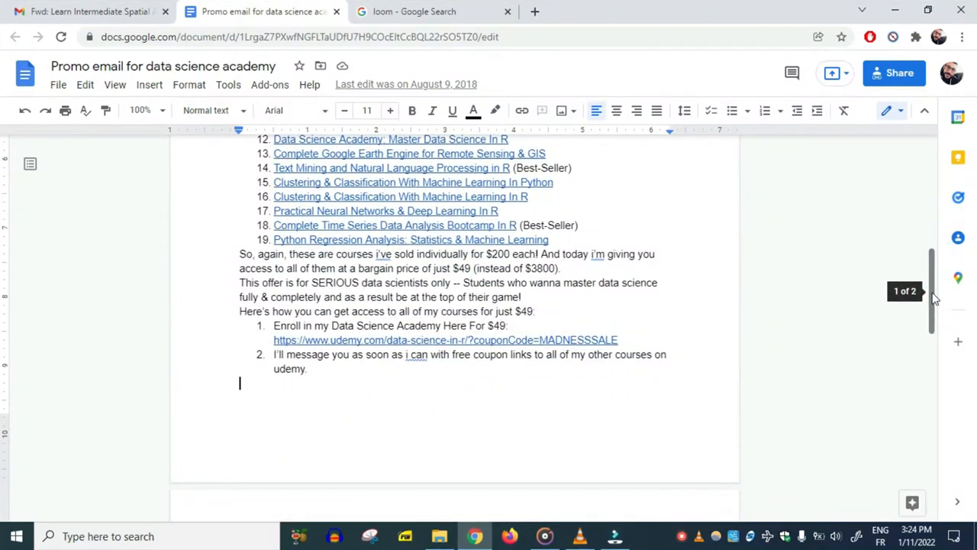
pyautogui.scroll(-3)
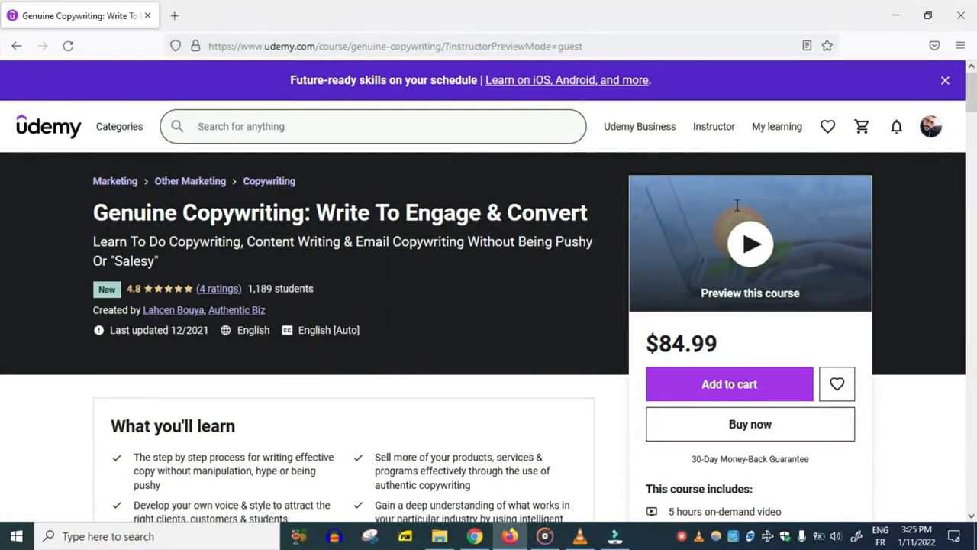
pyautogui.moveTo(649, 274)
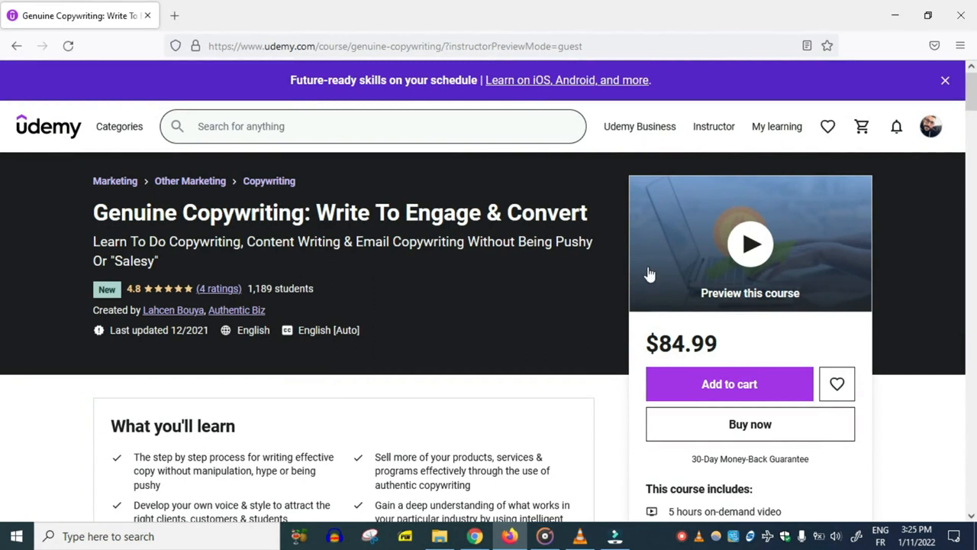
pyautogui.moveTo(571, 287)
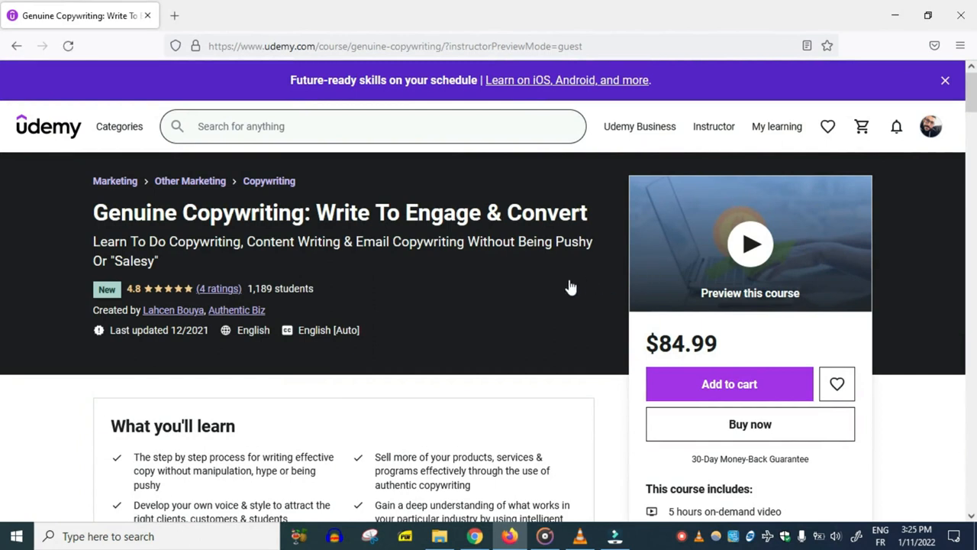
pyautogui.scroll(-3)
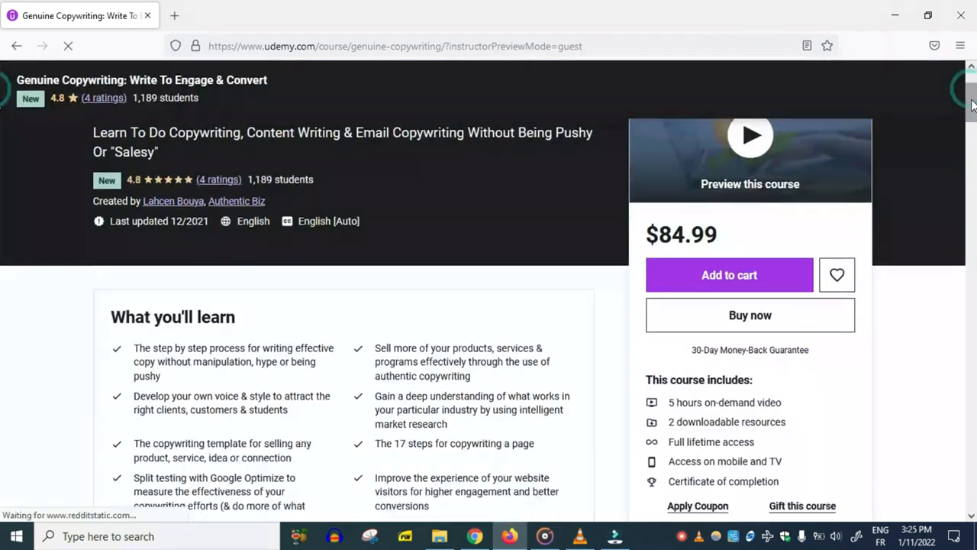
pyautogui.scroll(-3)
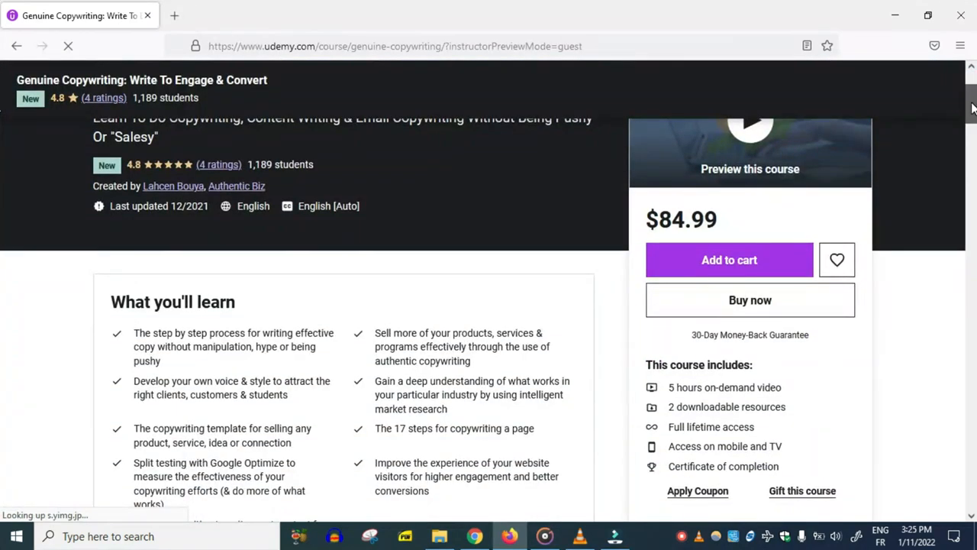
pyautogui.scroll(3)
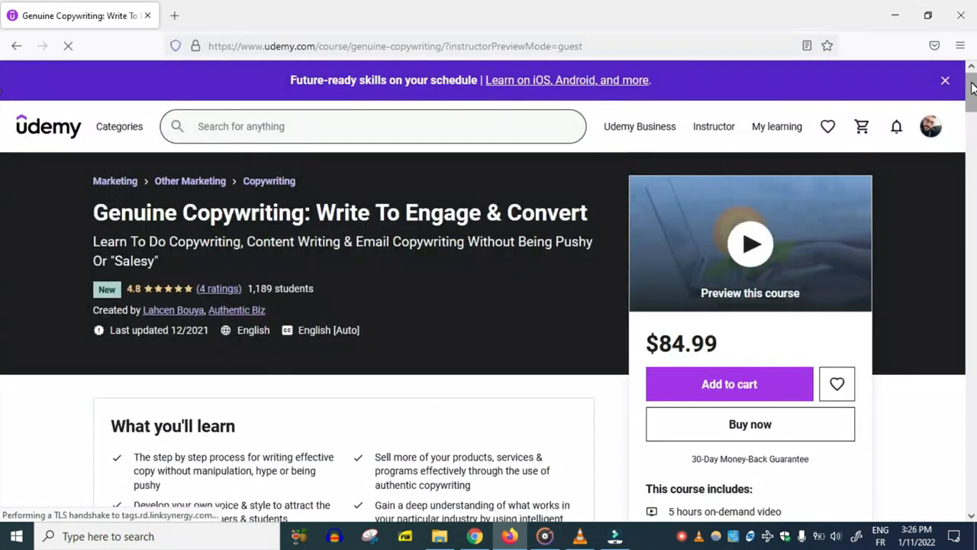